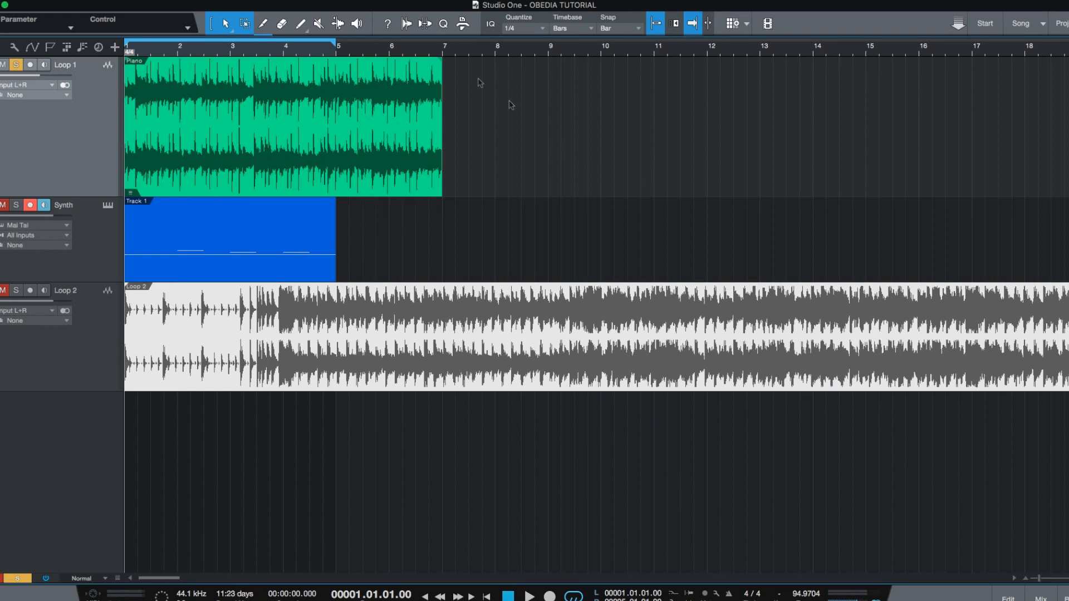
mouse_move(420, 19)
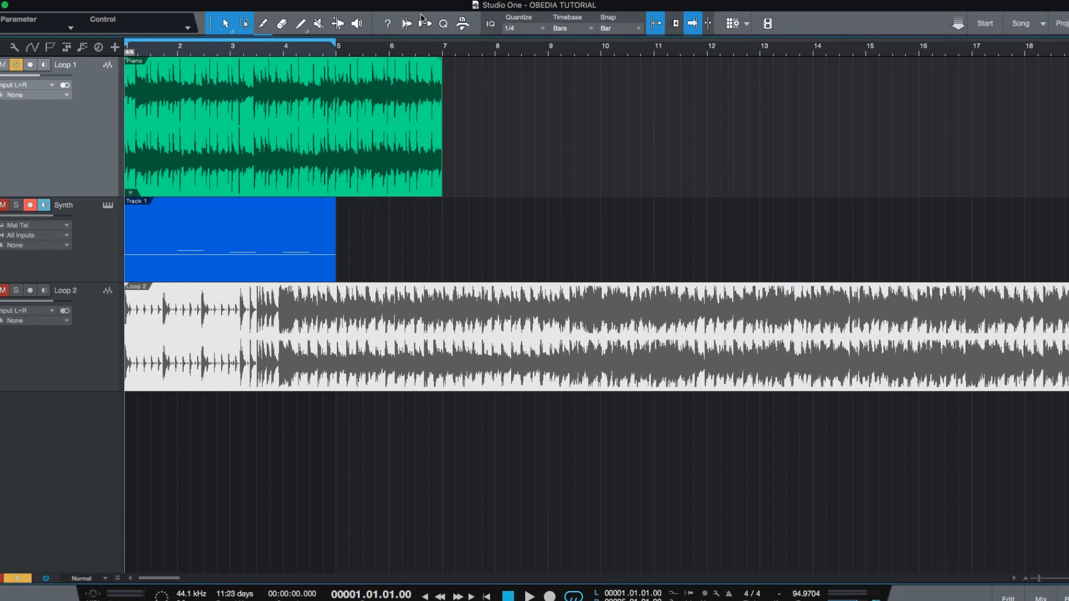
mouse_move(334, 3)
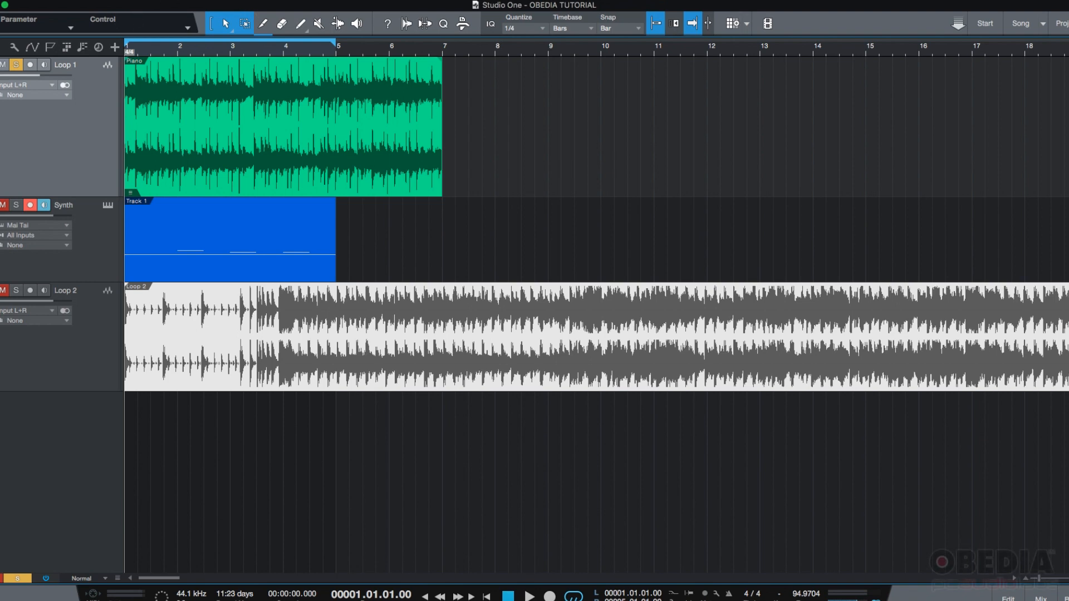
Step: Browse Preferences through the General and Advanced sections, ending on Audio Setup
click(322, 56)
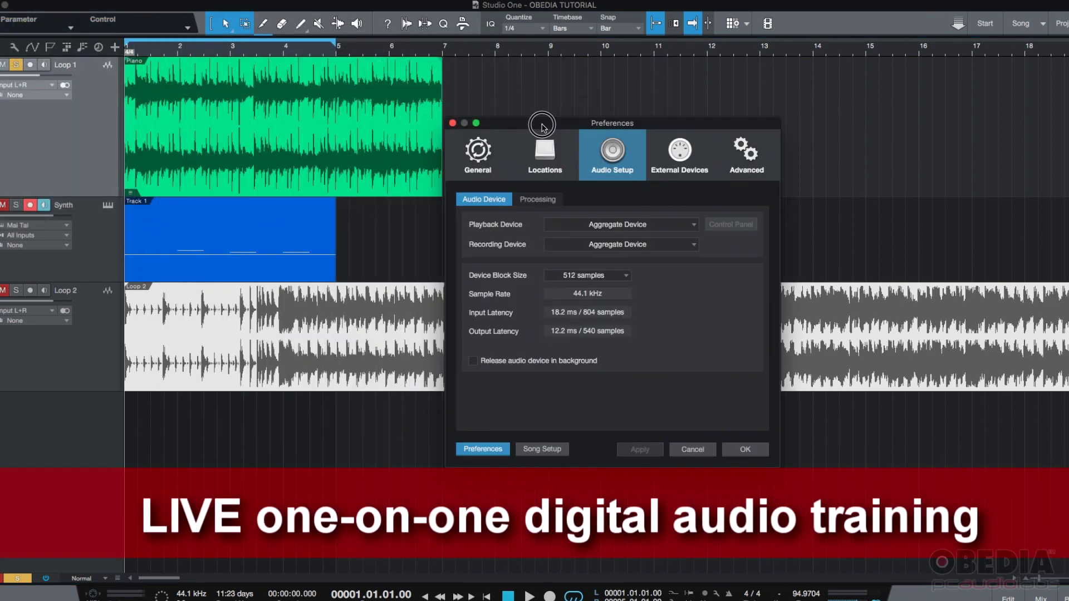
click(498, 147)
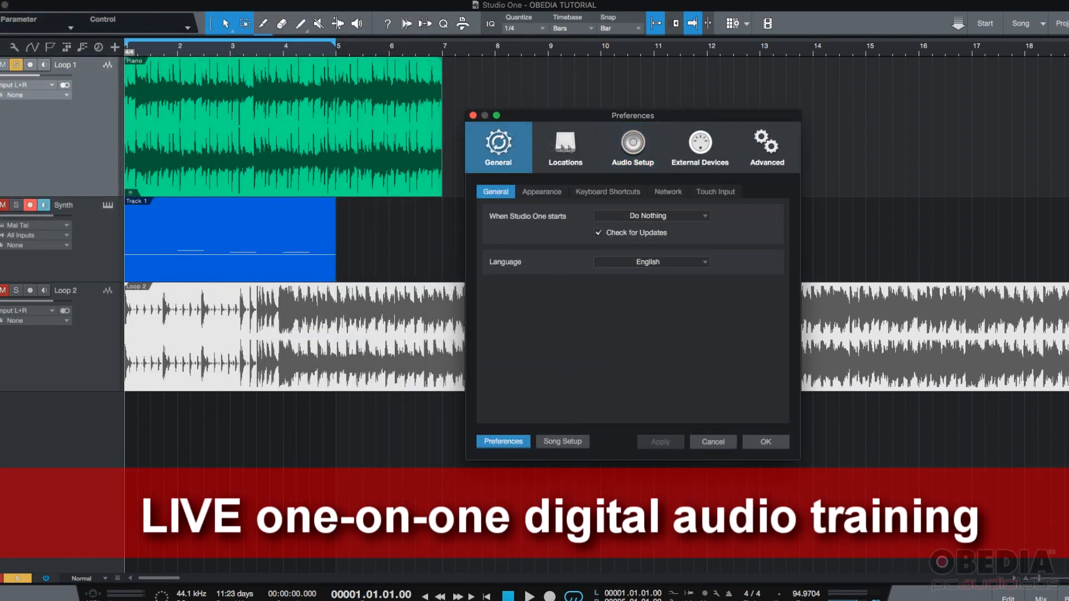
click(767, 145)
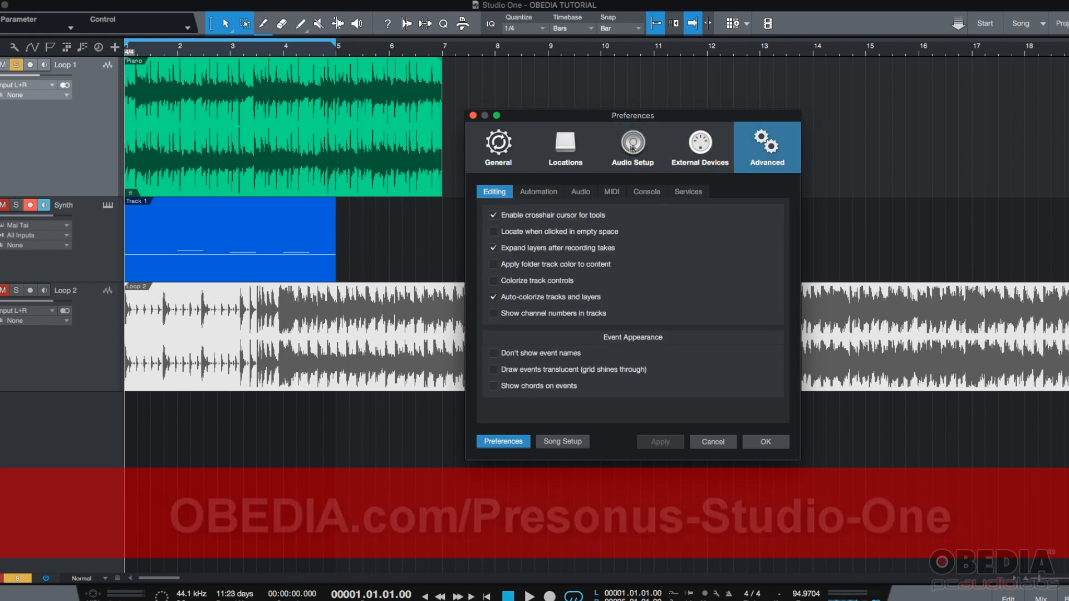
click(631, 147)
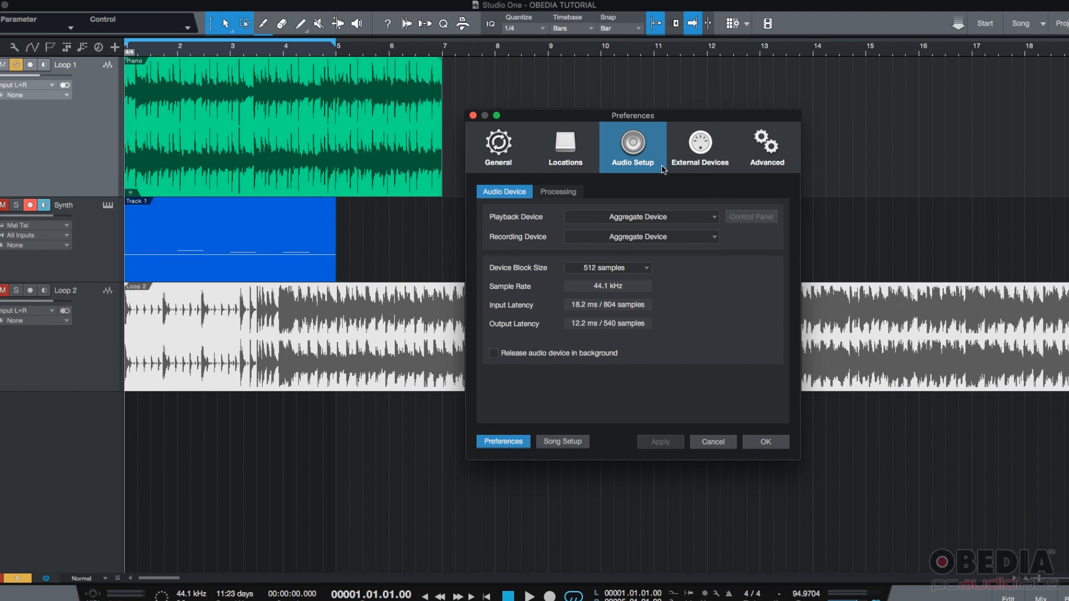
mouse_move(522, 206)
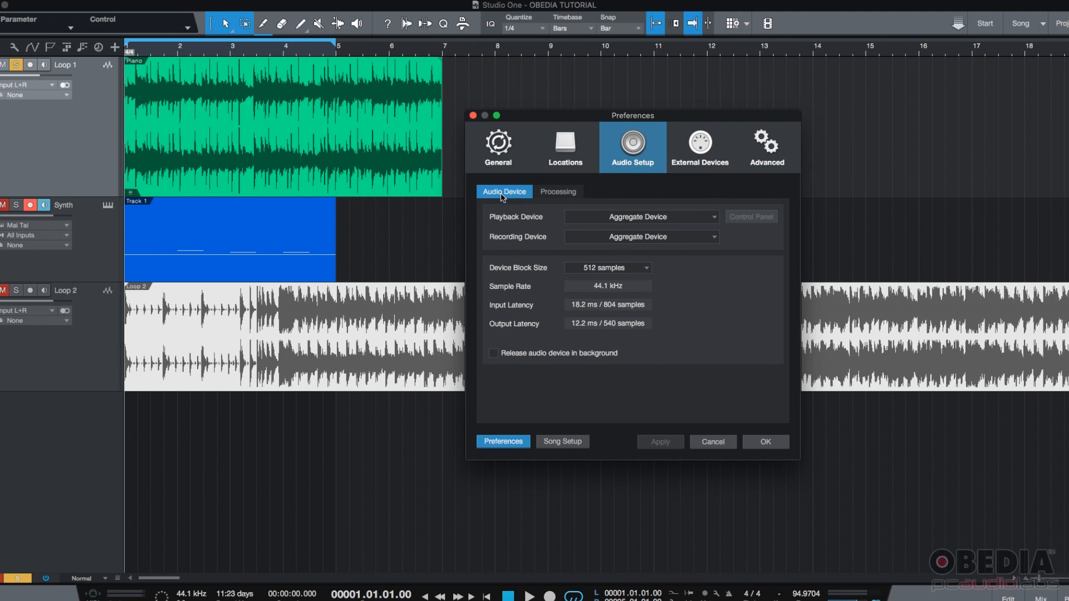
click(557, 192)
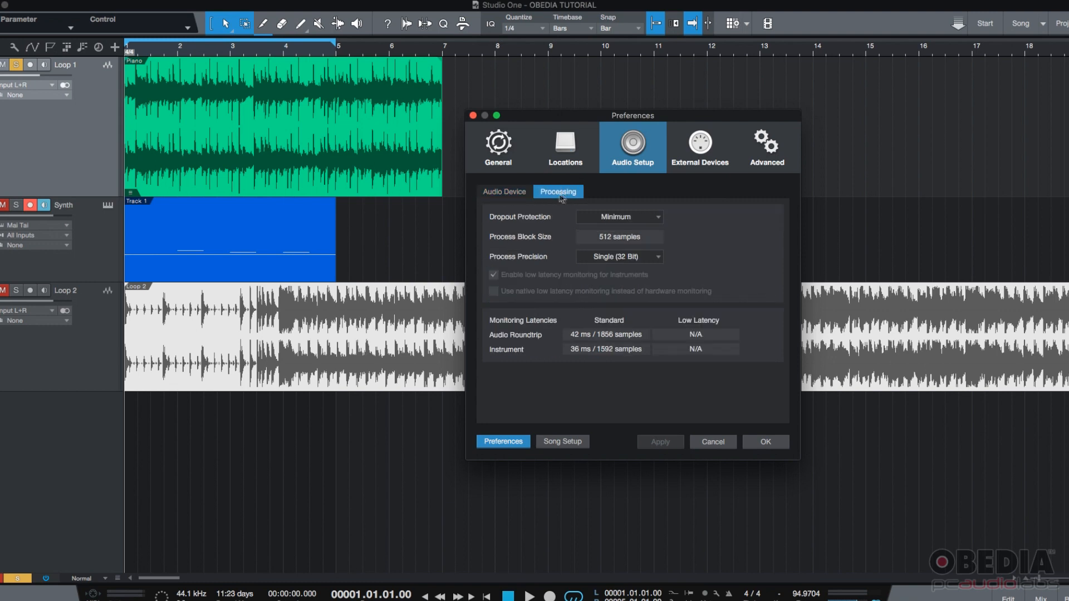
click(505, 192)
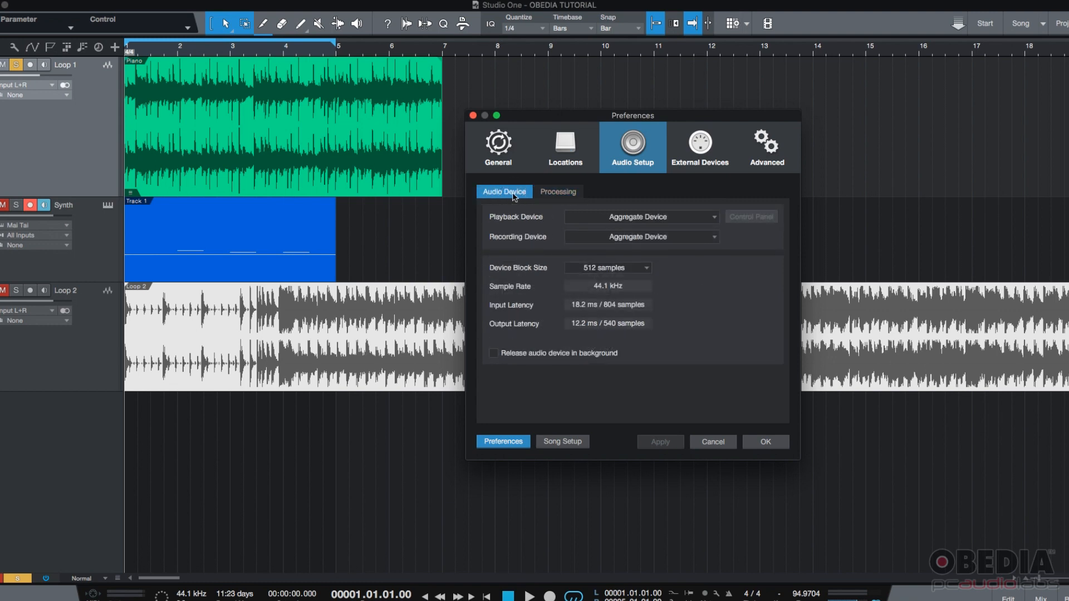
mouse_move(520, 198)
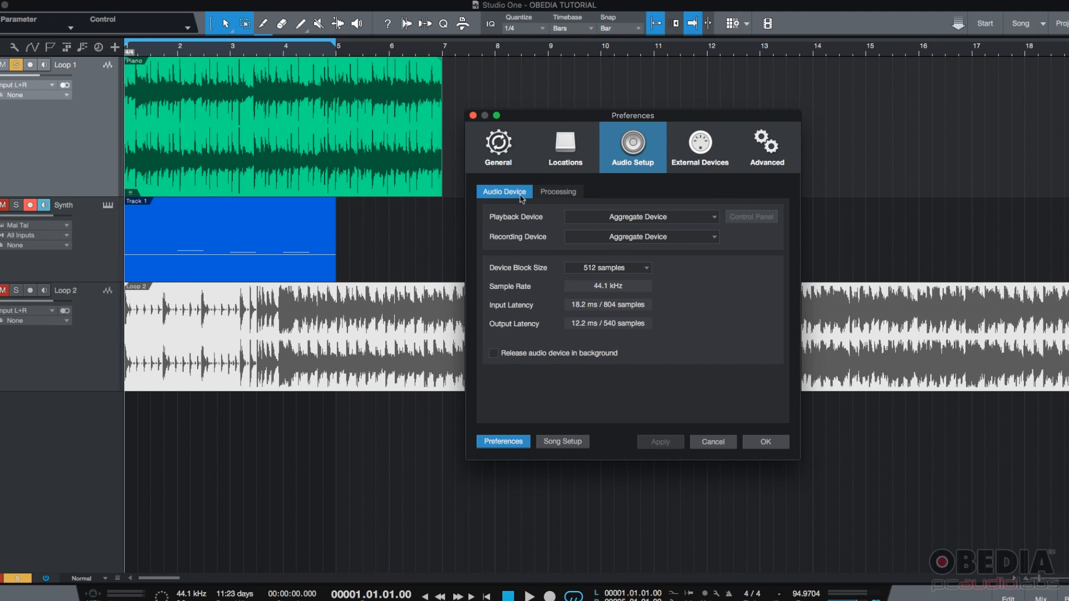
mouse_move(509, 223)
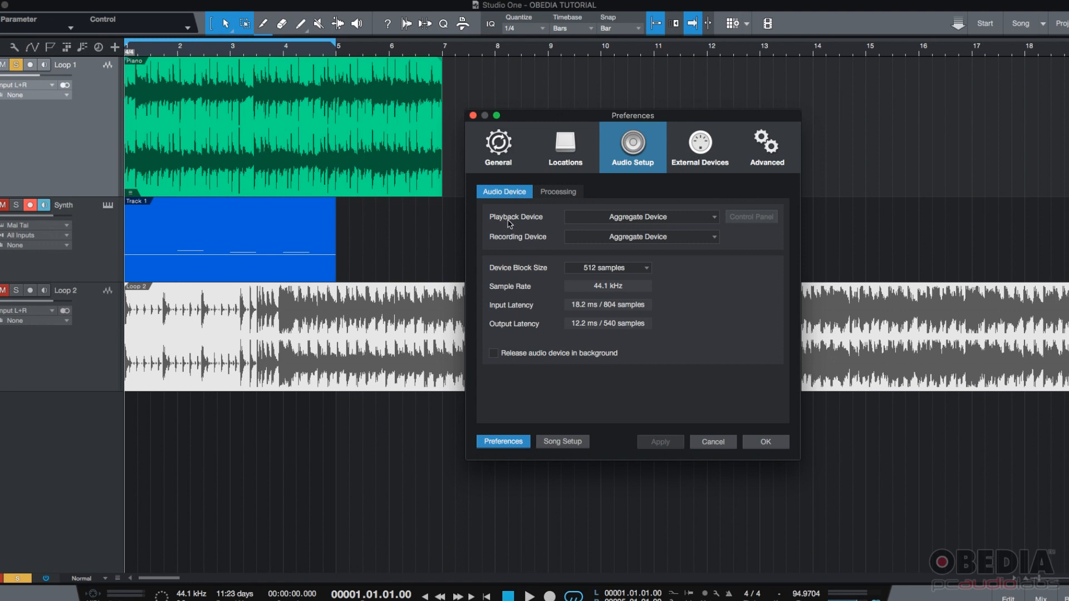
mouse_move(538, 242)
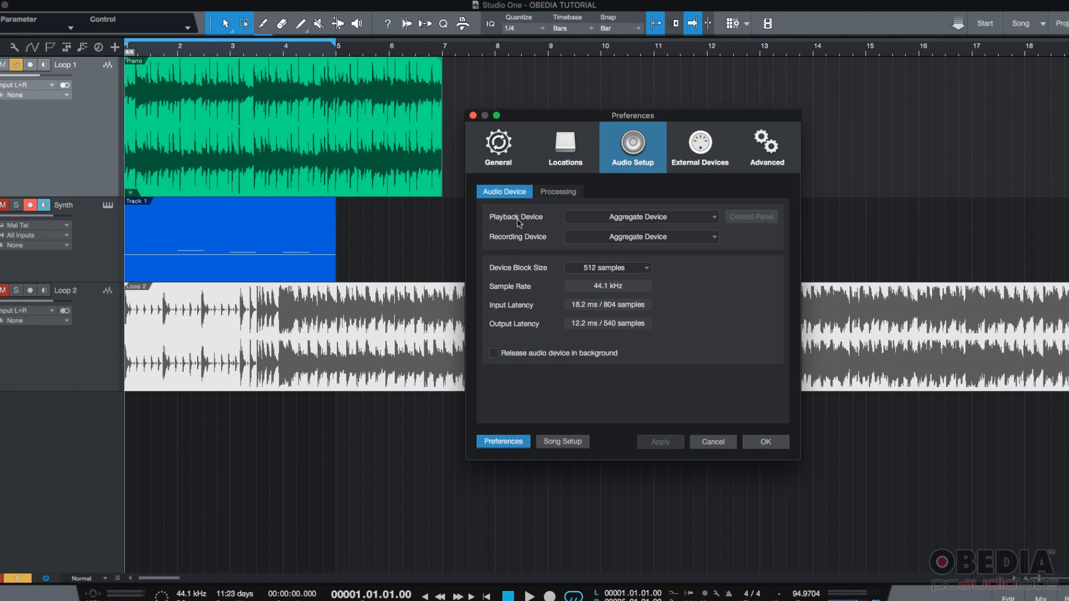
mouse_move(520, 241)
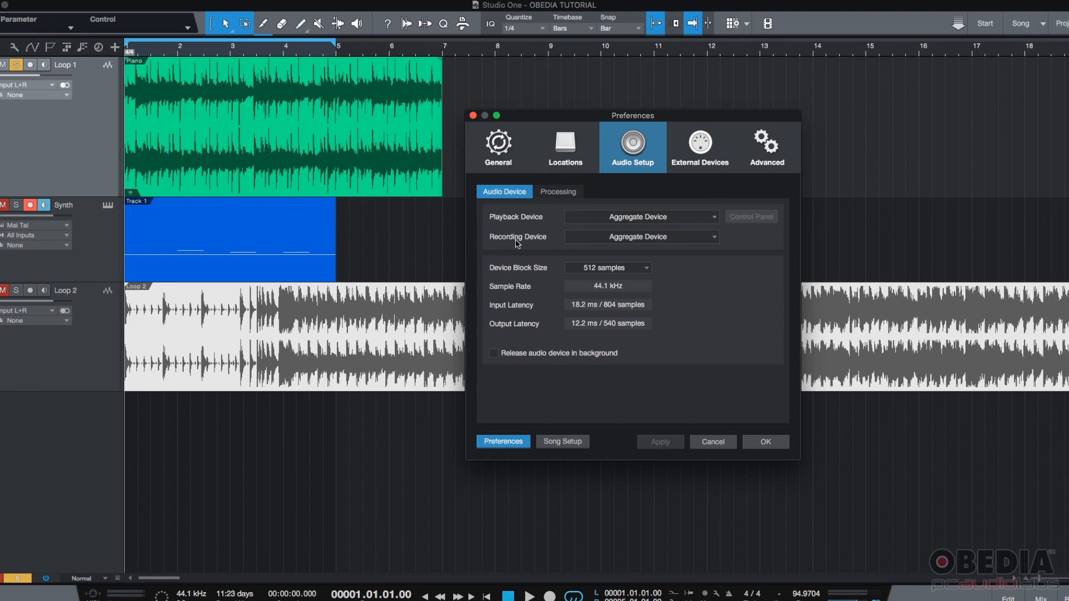
mouse_move(516, 229)
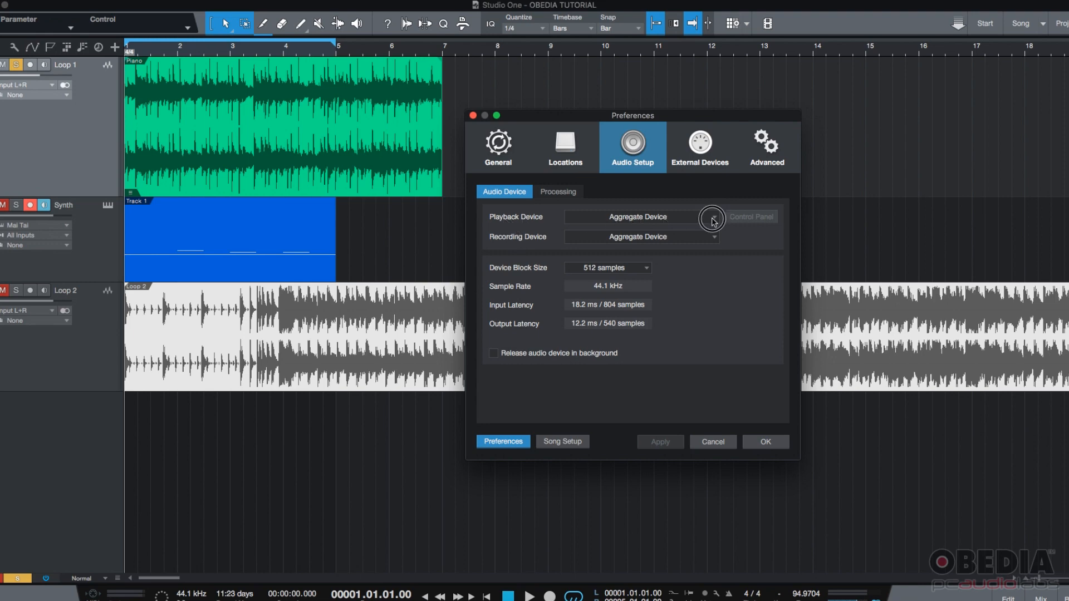
click(712, 217)
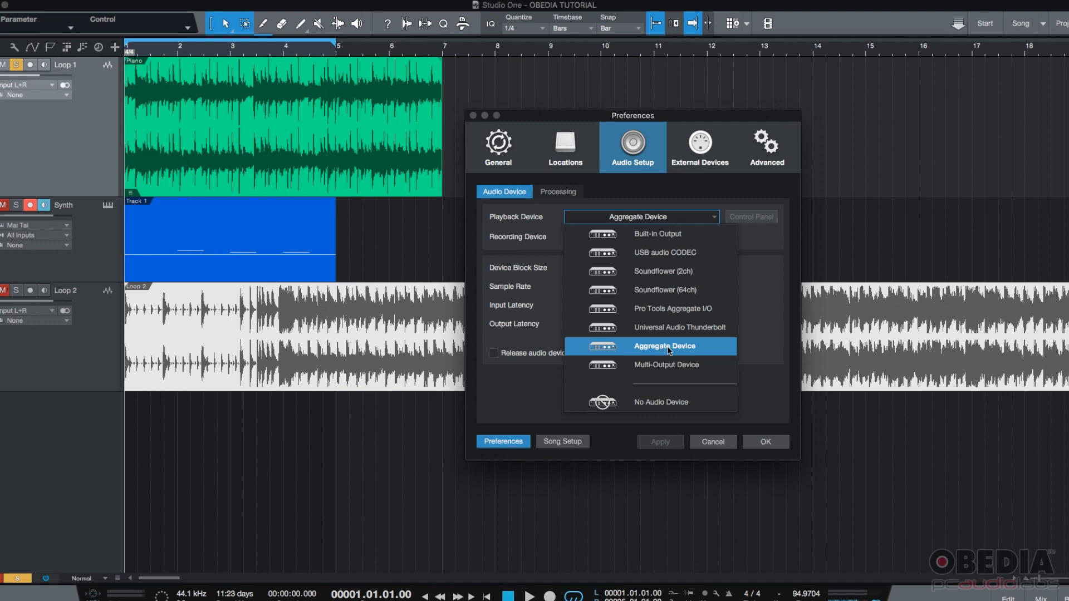
click(664, 347)
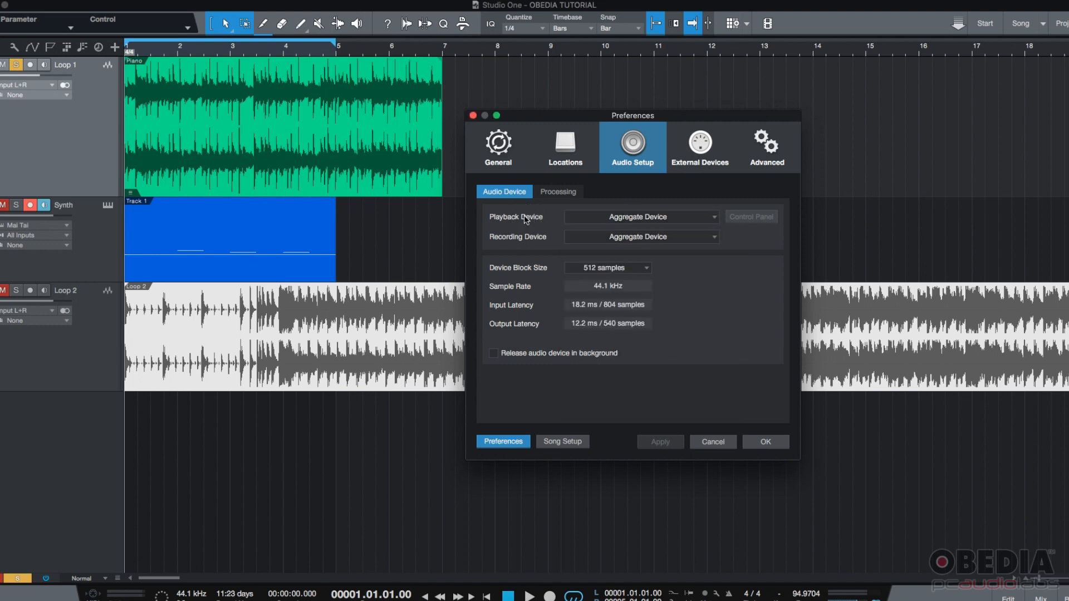
mouse_move(561, 230)
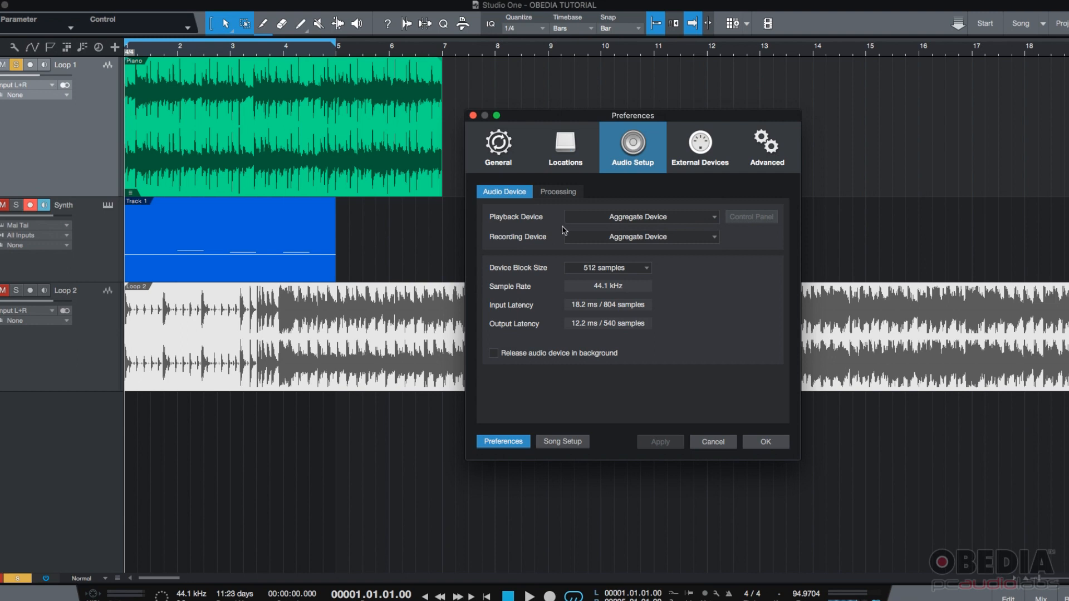
mouse_move(549, 223)
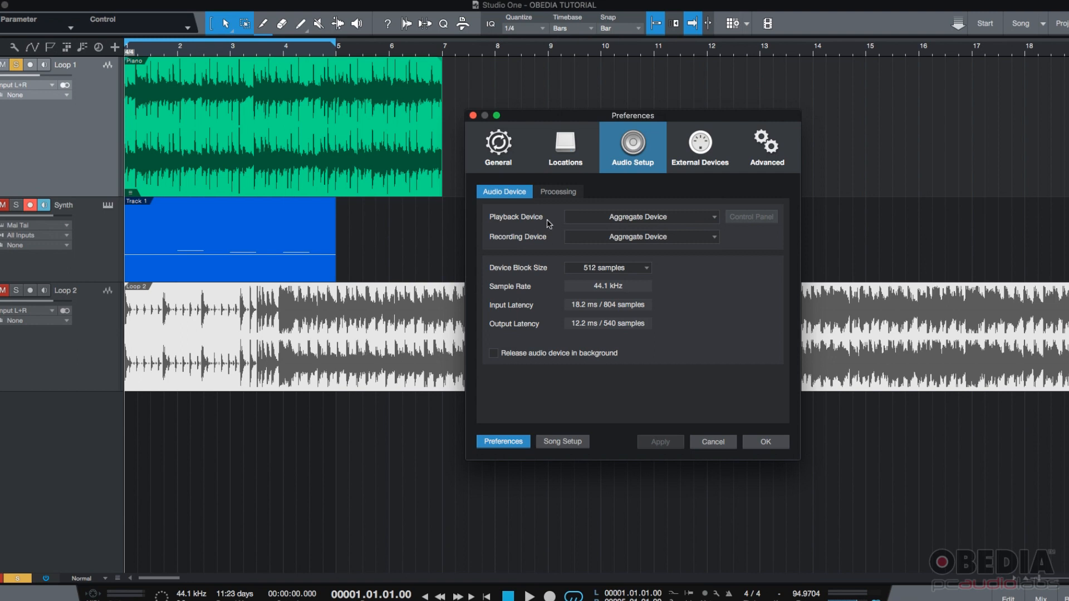
mouse_move(512, 235)
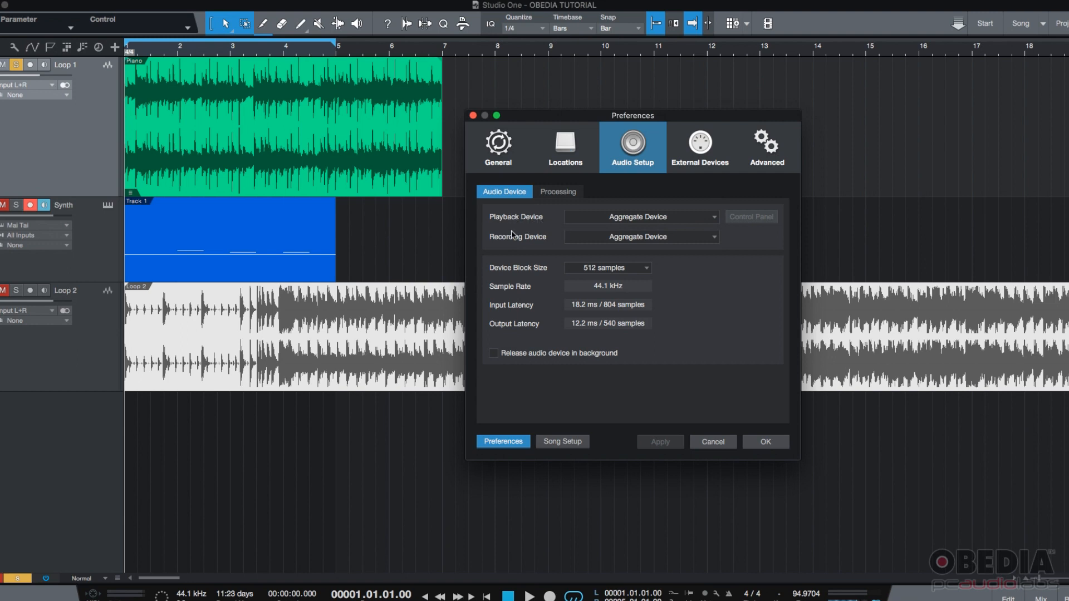
mouse_move(513, 254)
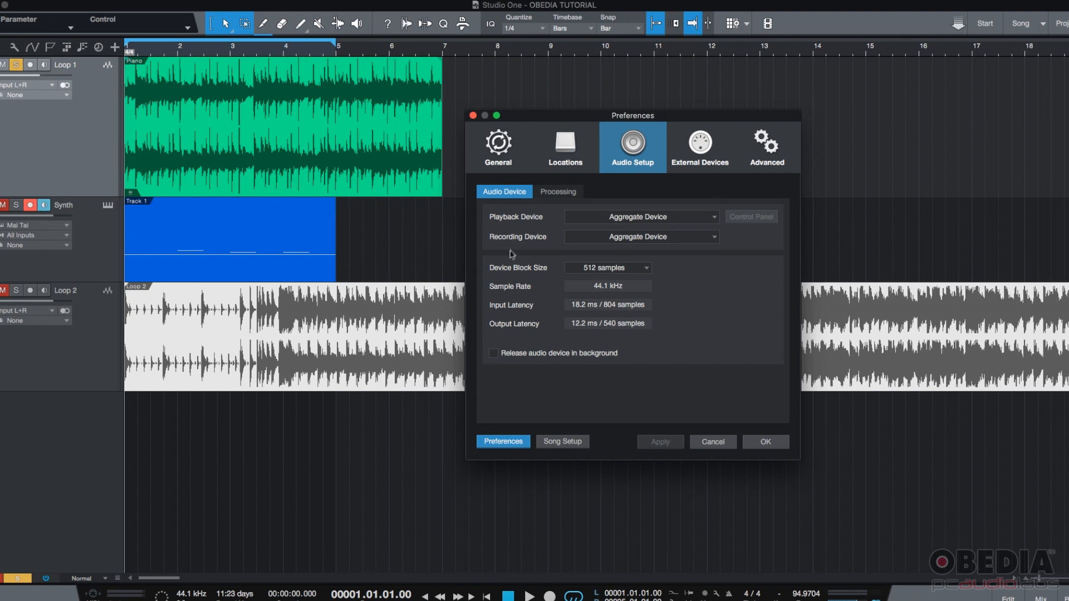
mouse_move(759, 329)
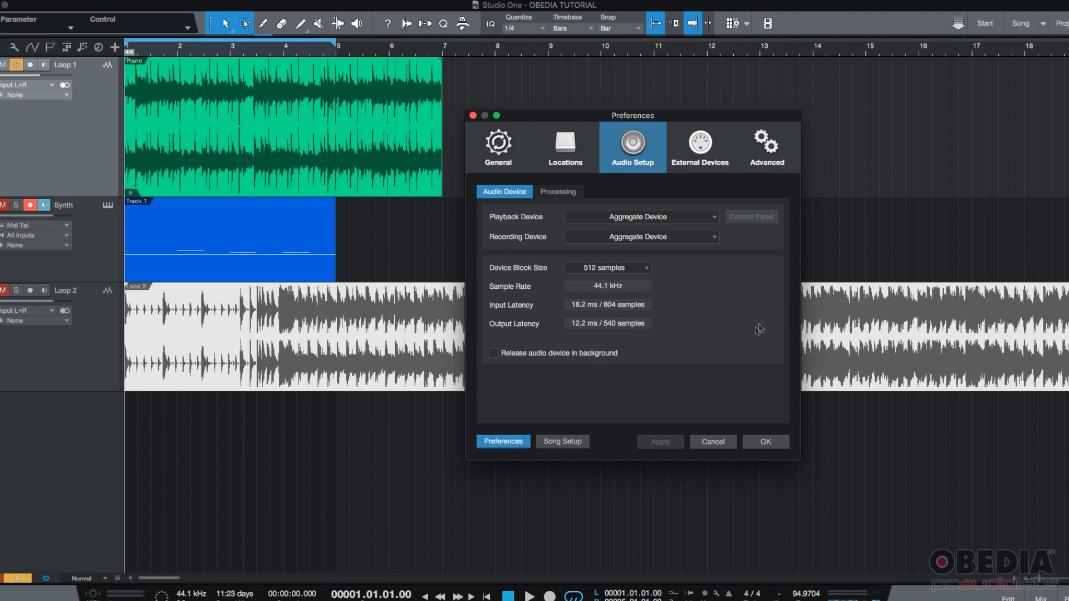
mouse_move(522, 273)
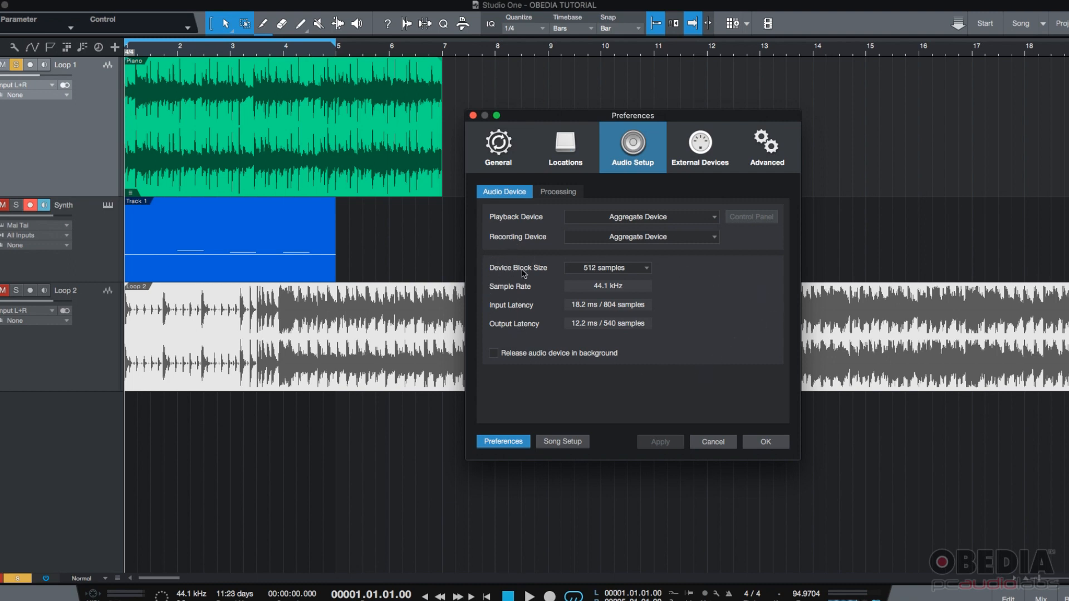
mouse_move(543, 273)
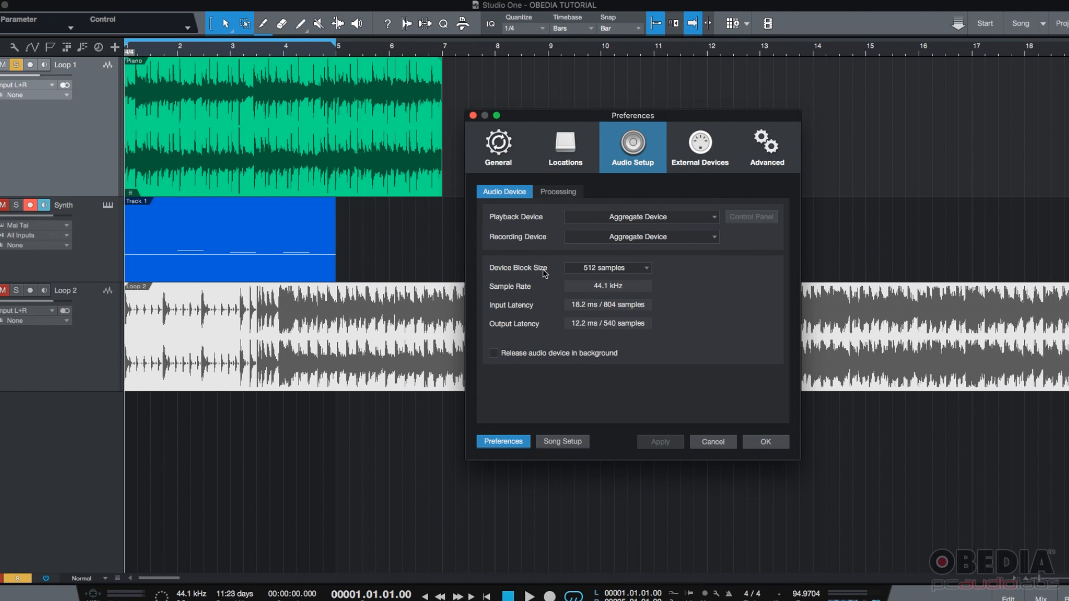
Step: List the device block sizes from 16 to 2048 samples, with 512 still current
click(606, 267)
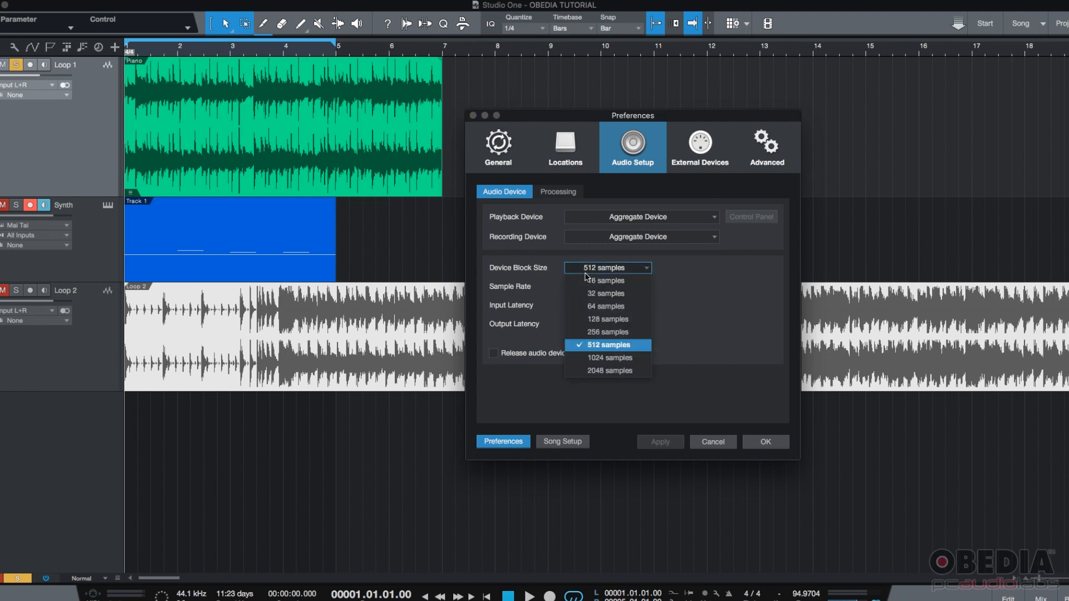
mouse_move(591, 281)
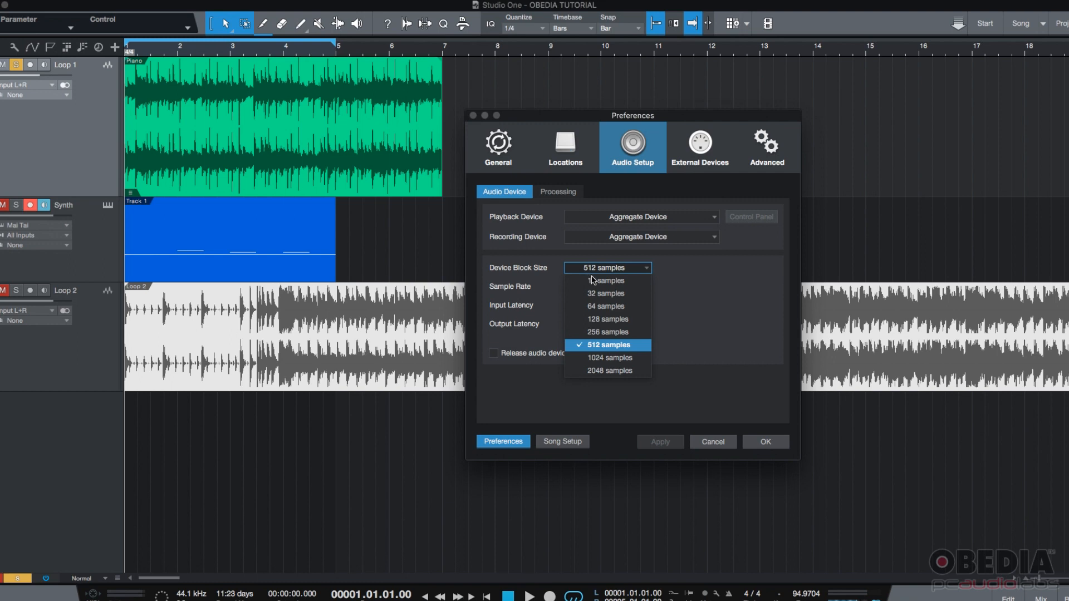
mouse_move(606, 281)
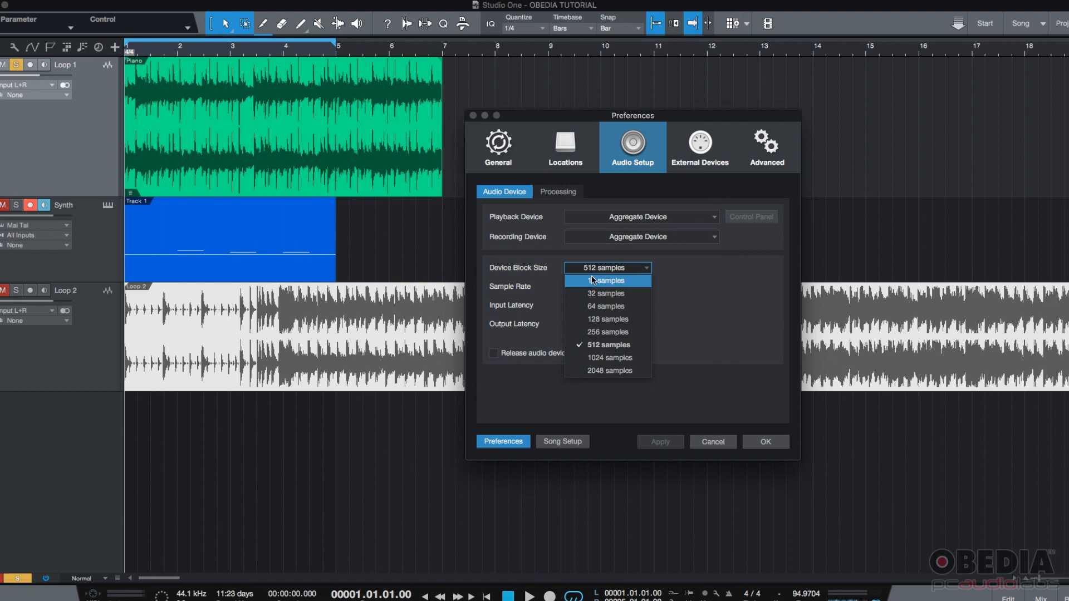
mouse_move(608, 306)
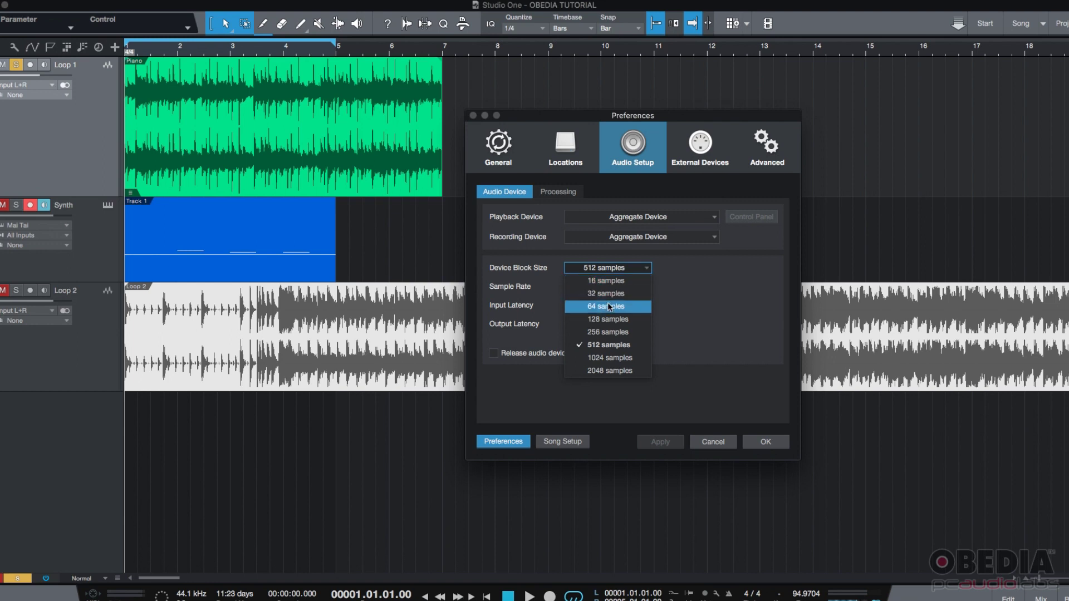
mouse_move(617, 293)
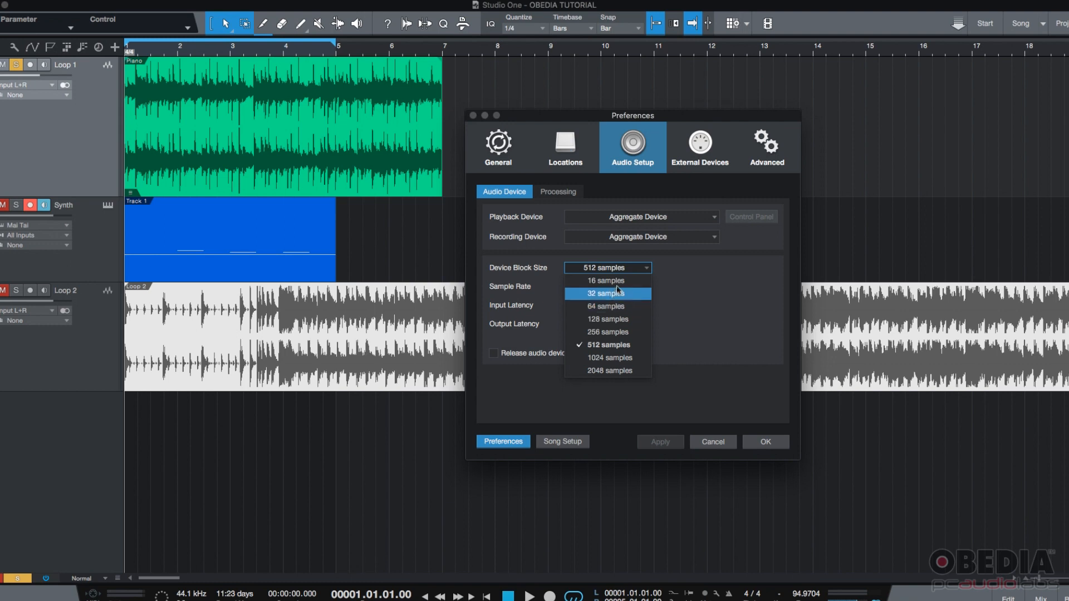
mouse_move(615, 281)
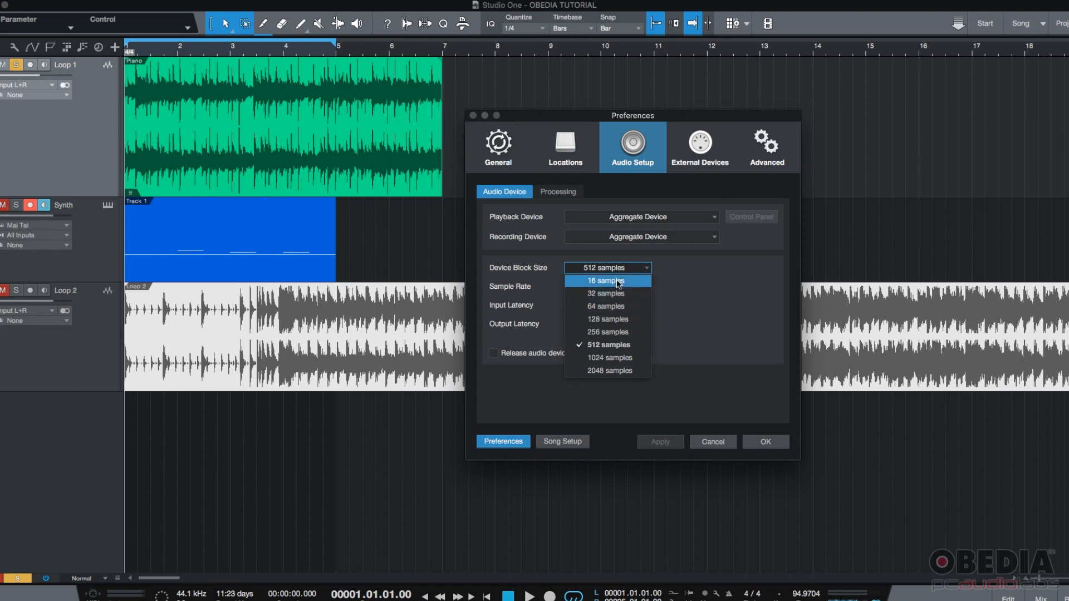
mouse_move(625, 347)
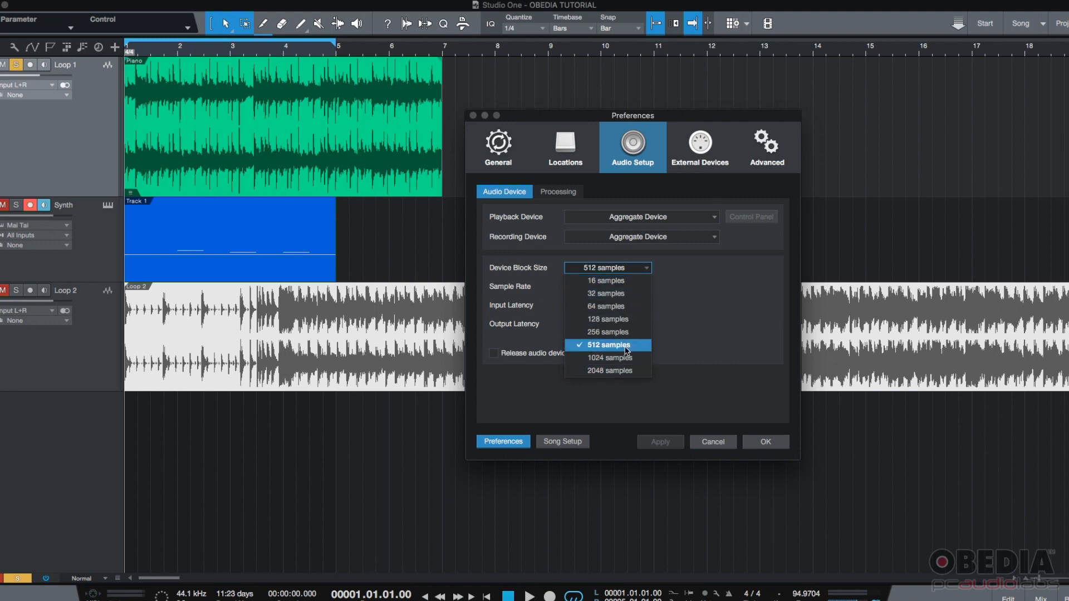
mouse_move(607, 369)
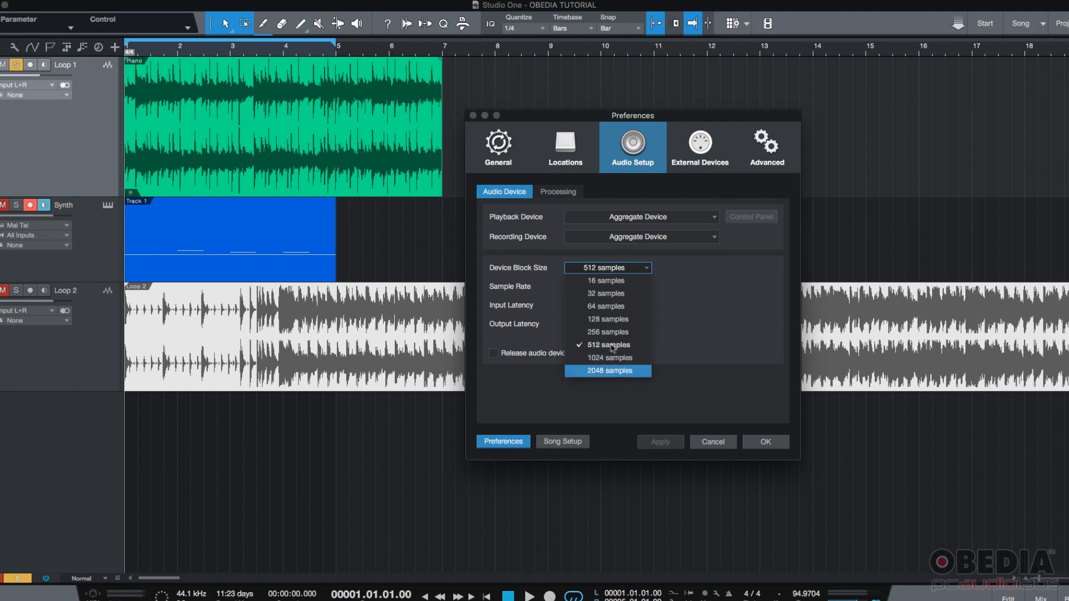
mouse_move(605, 280)
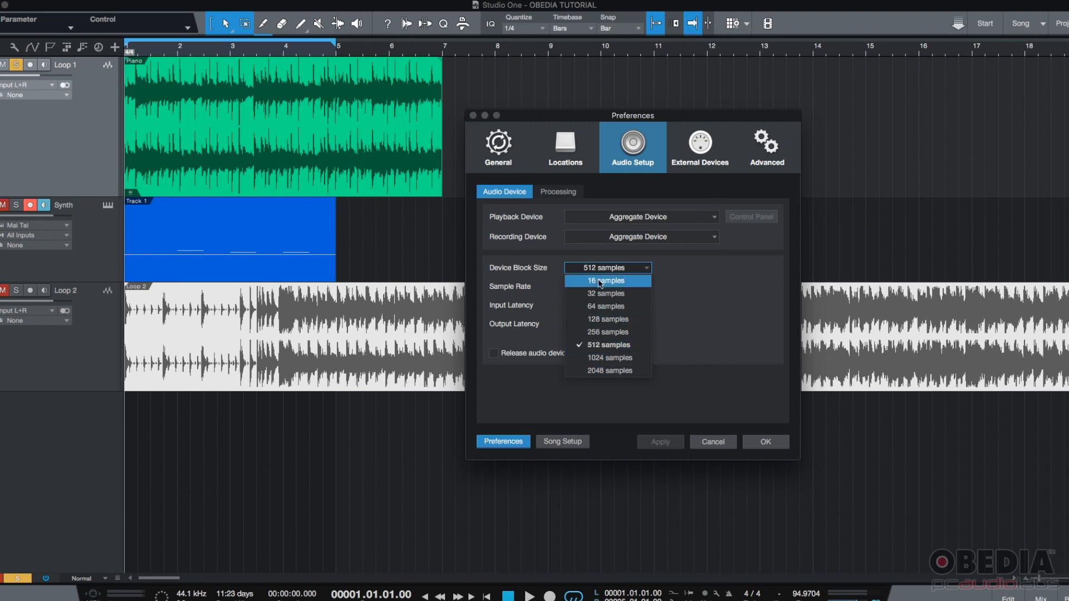
mouse_move(607, 305)
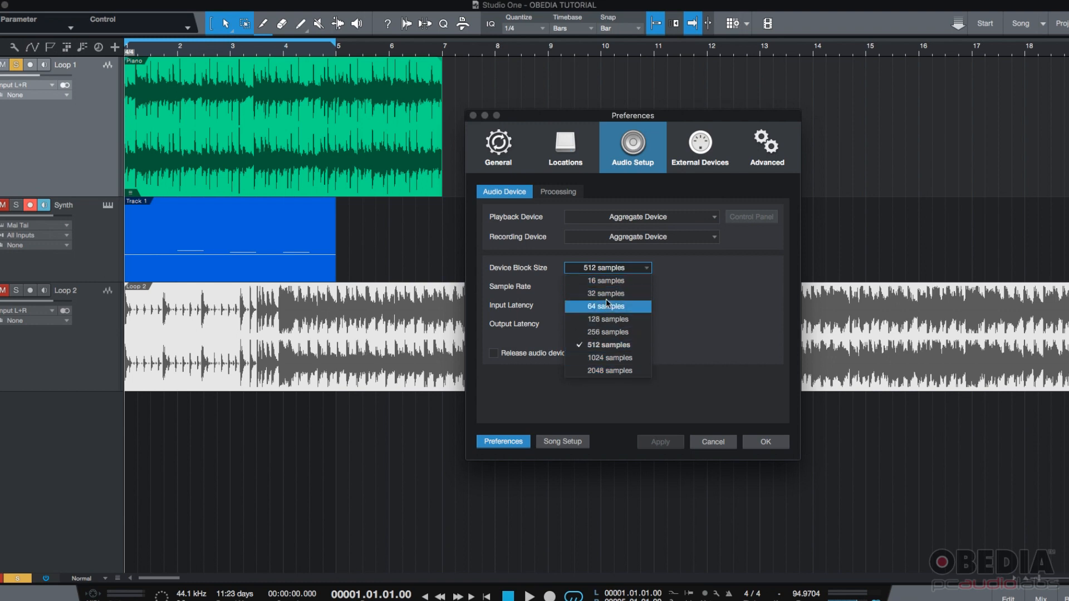
mouse_move(607, 292)
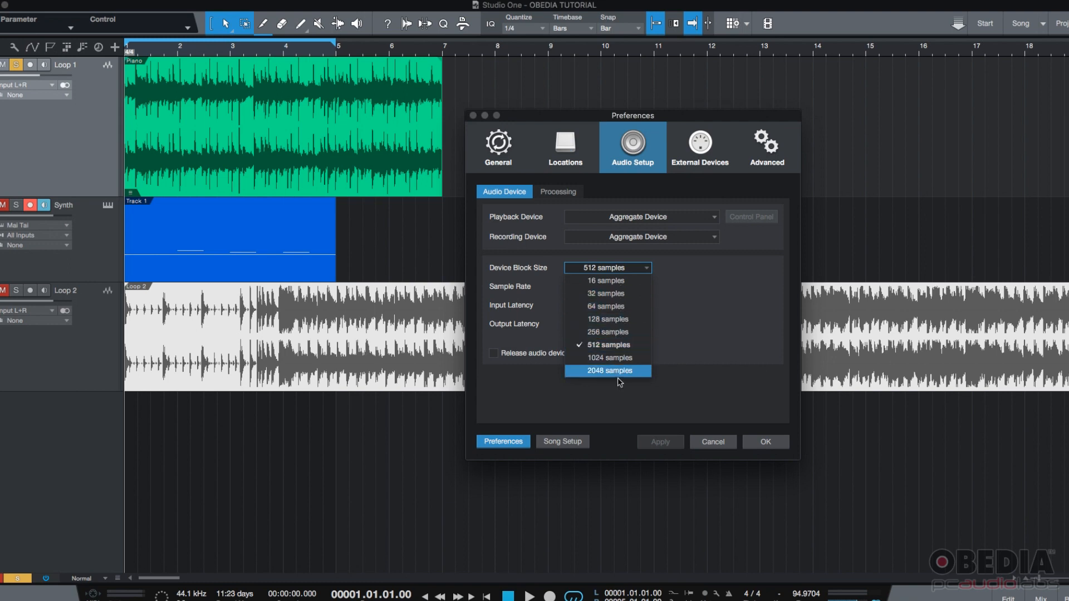
mouse_move(615, 353)
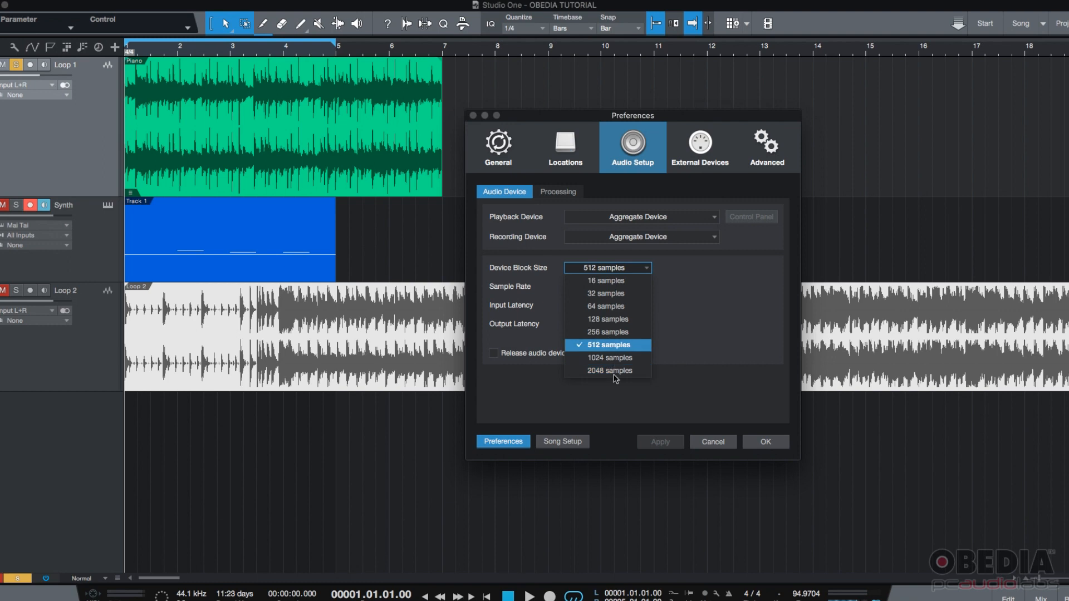
mouse_move(612, 365)
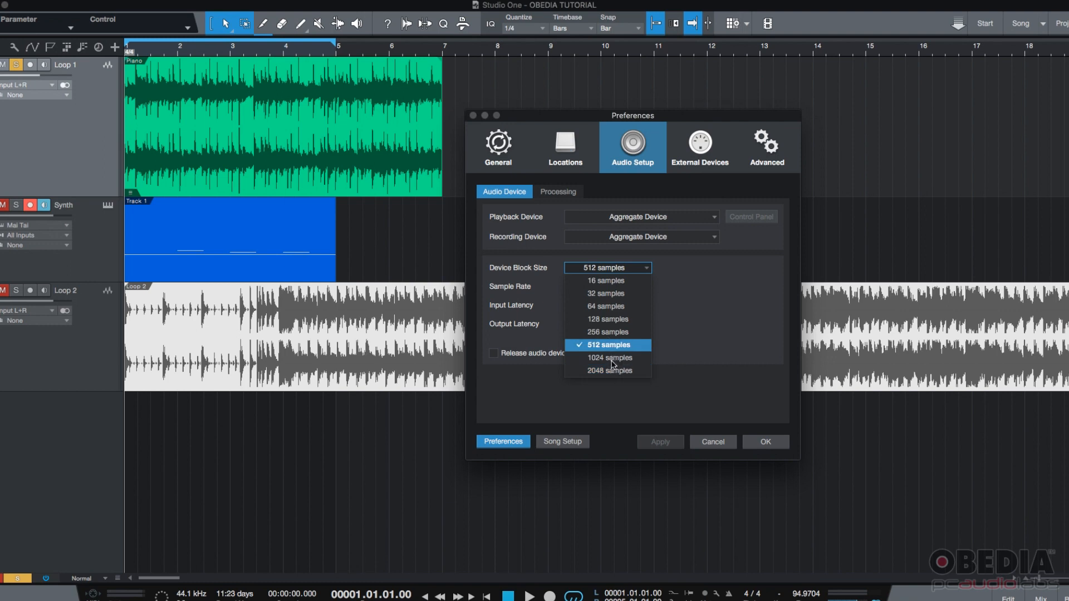
mouse_move(612, 370)
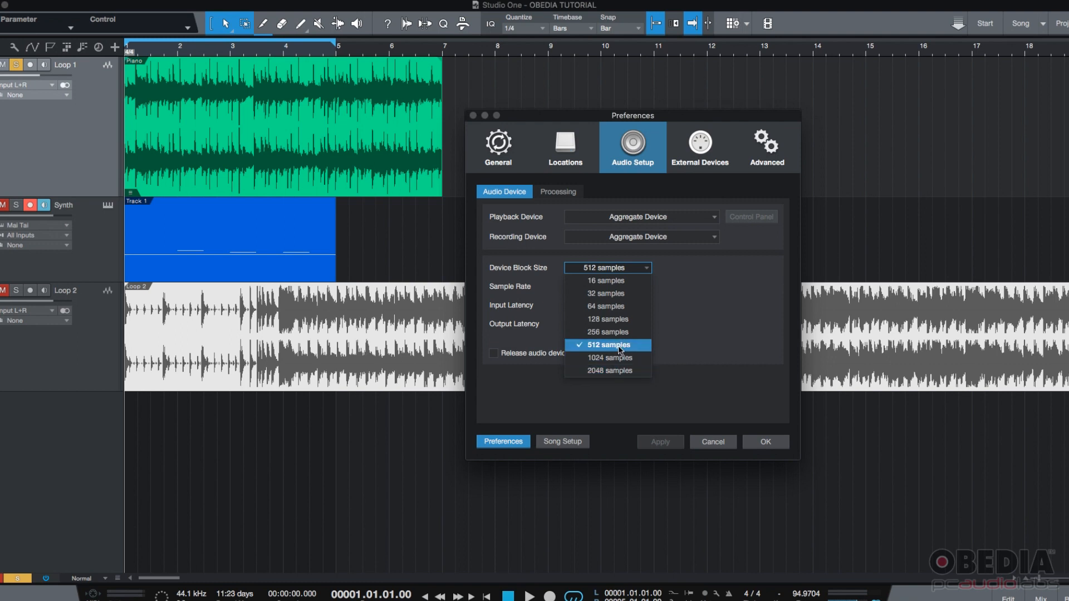
mouse_move(607, 319)
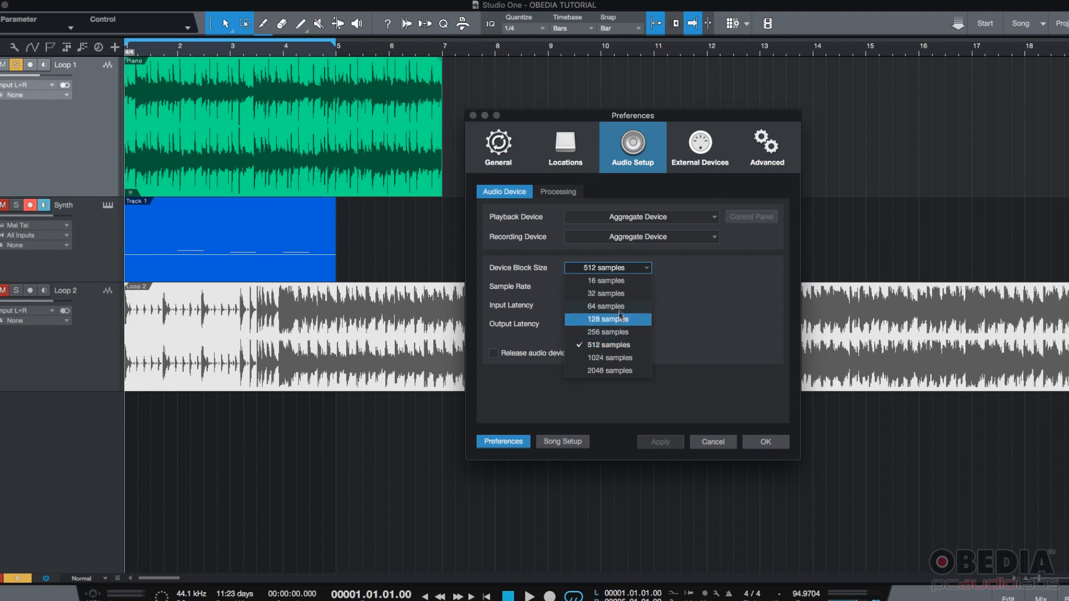
mouse_move(614, 293)
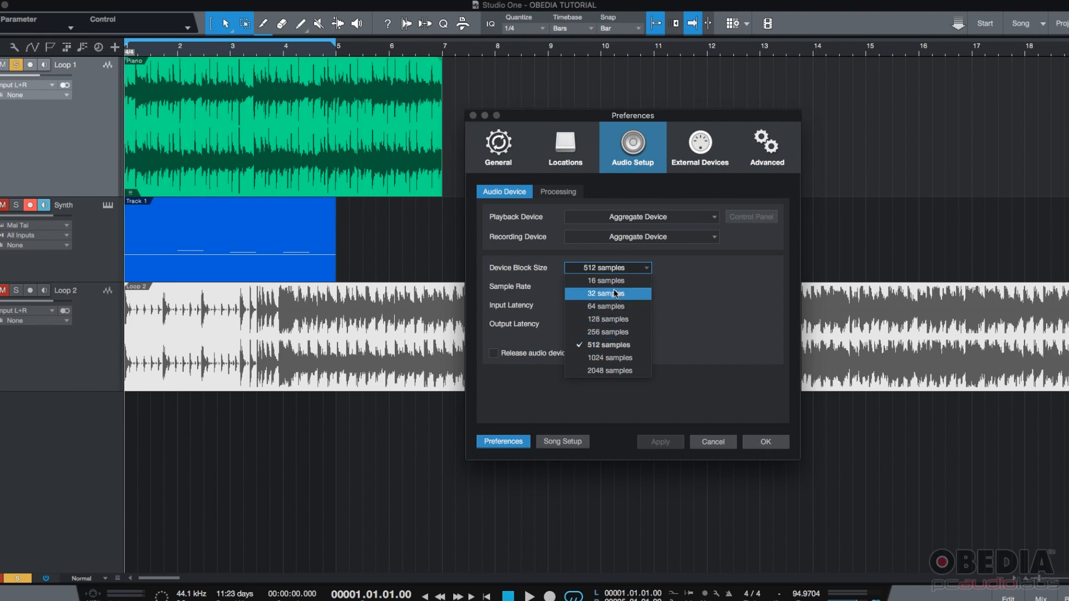
mouse_move(590, 348)
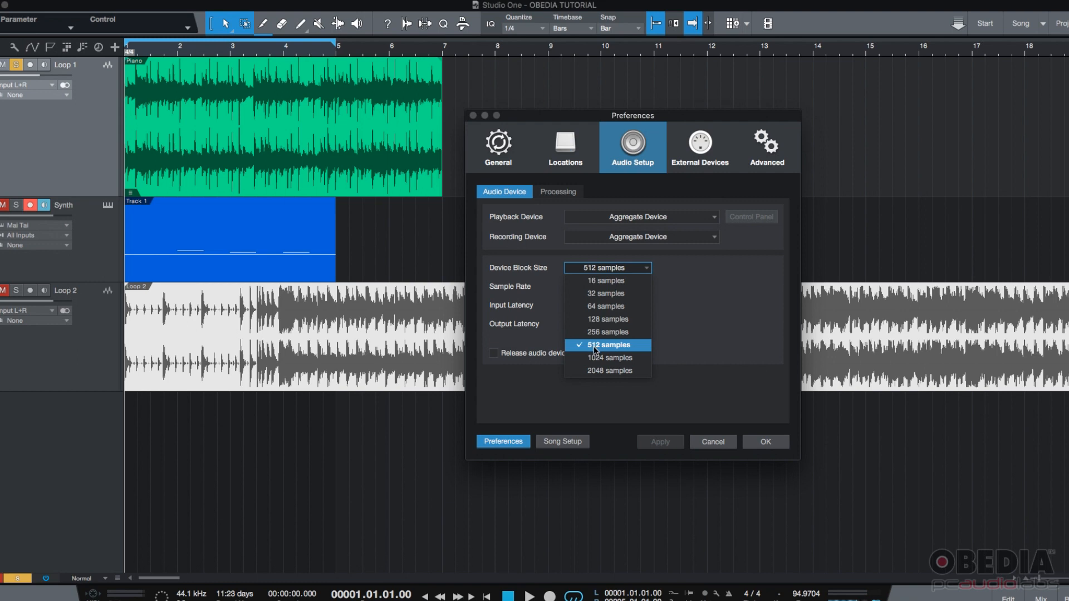
Step: Change the device block size to 32 samples, dropping latency to 7.35 ms in and 1.36 ms out
click(605, 344)
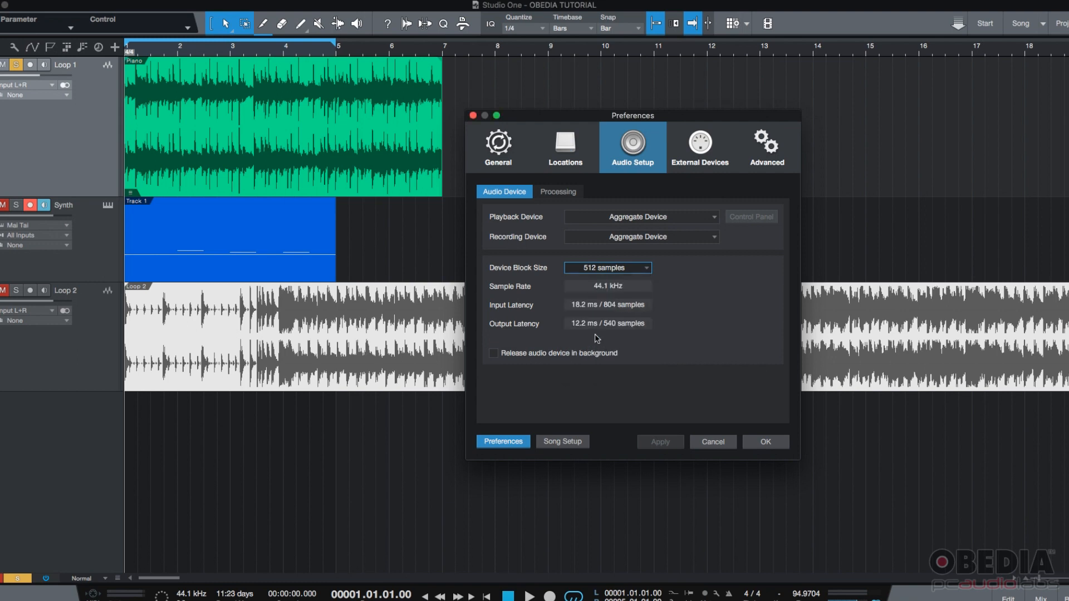
mouse_move(494, 302)
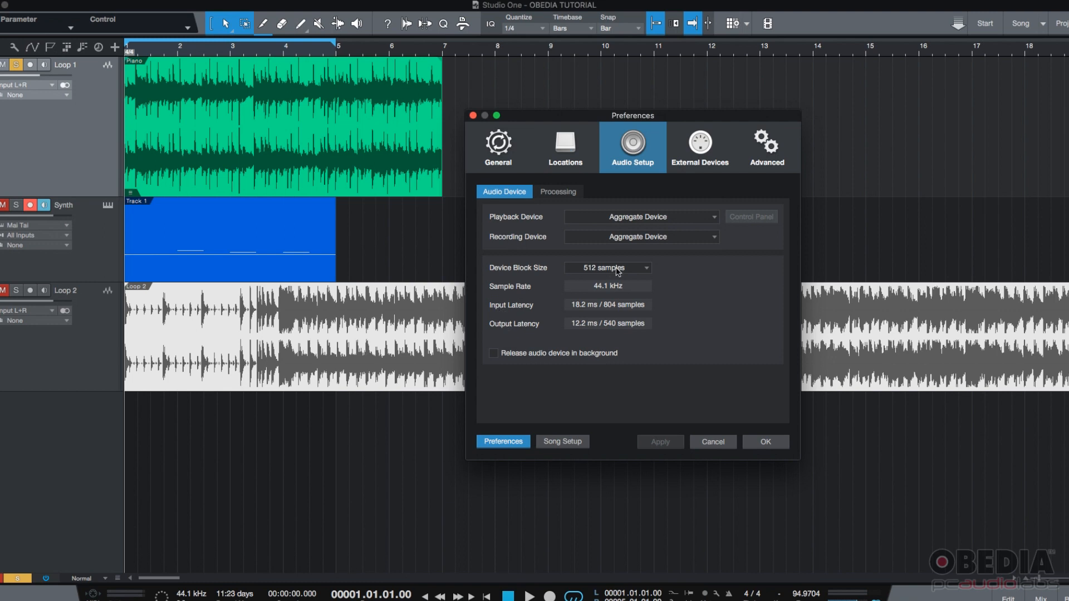
mouse_move(578, 310)
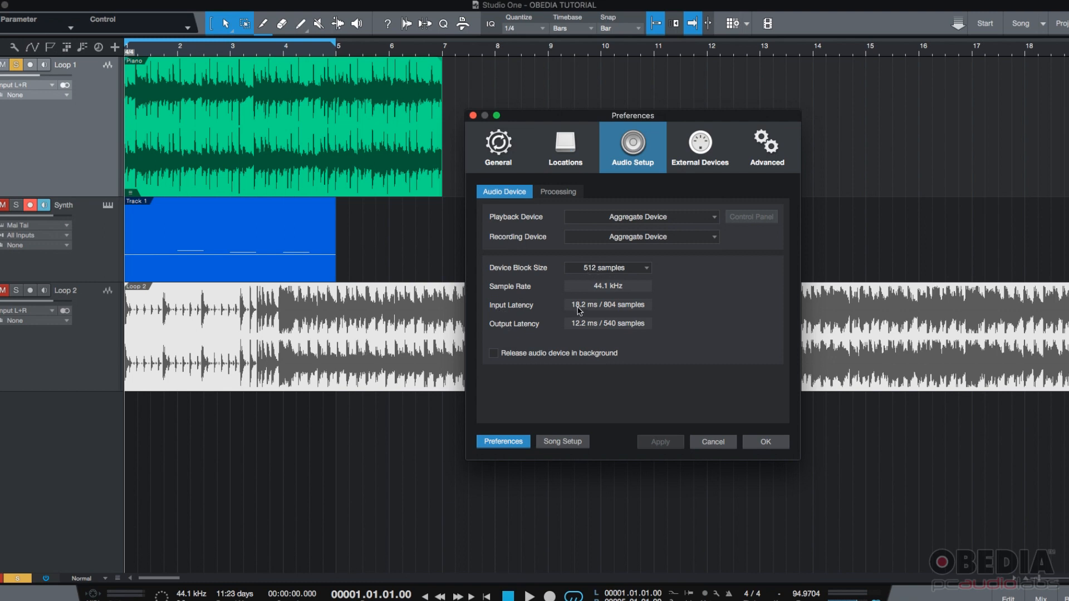
mouse_move(583, 332)
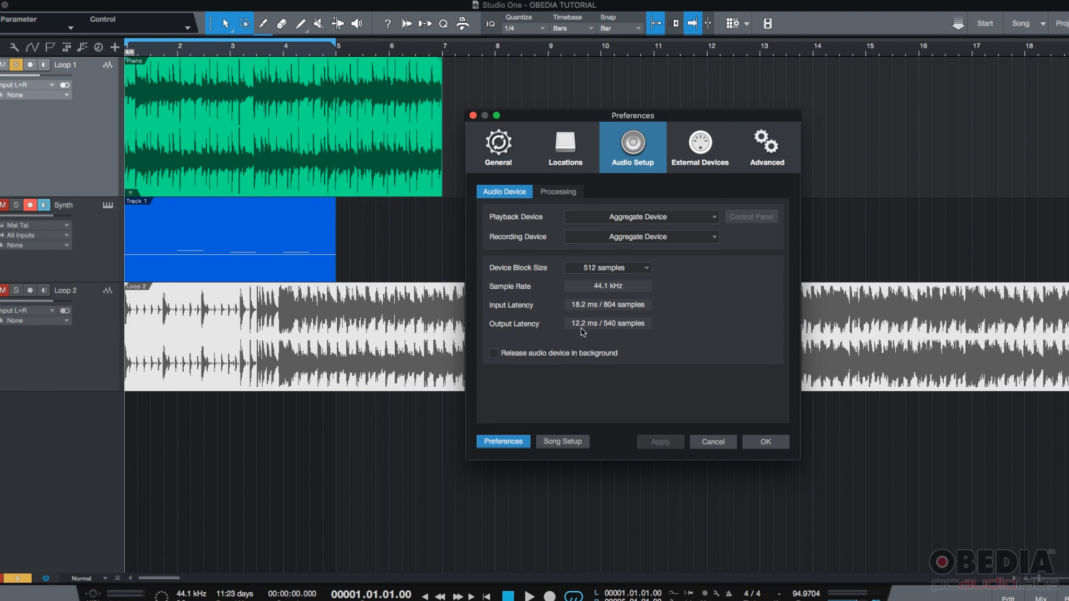
click(605, 267)
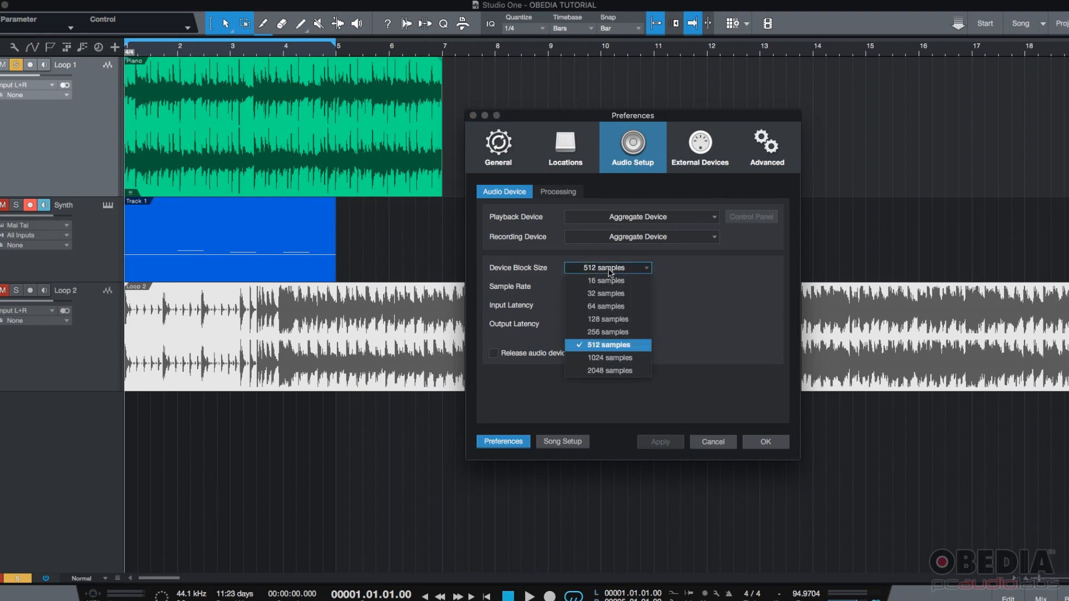
mouse_move(609, 299)
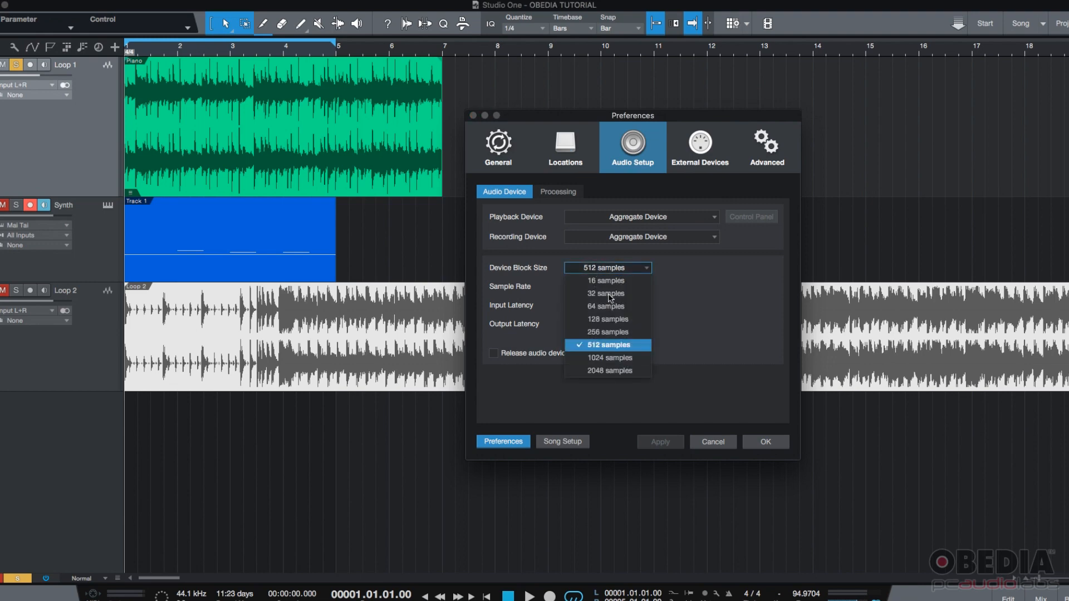
click(606, 344)
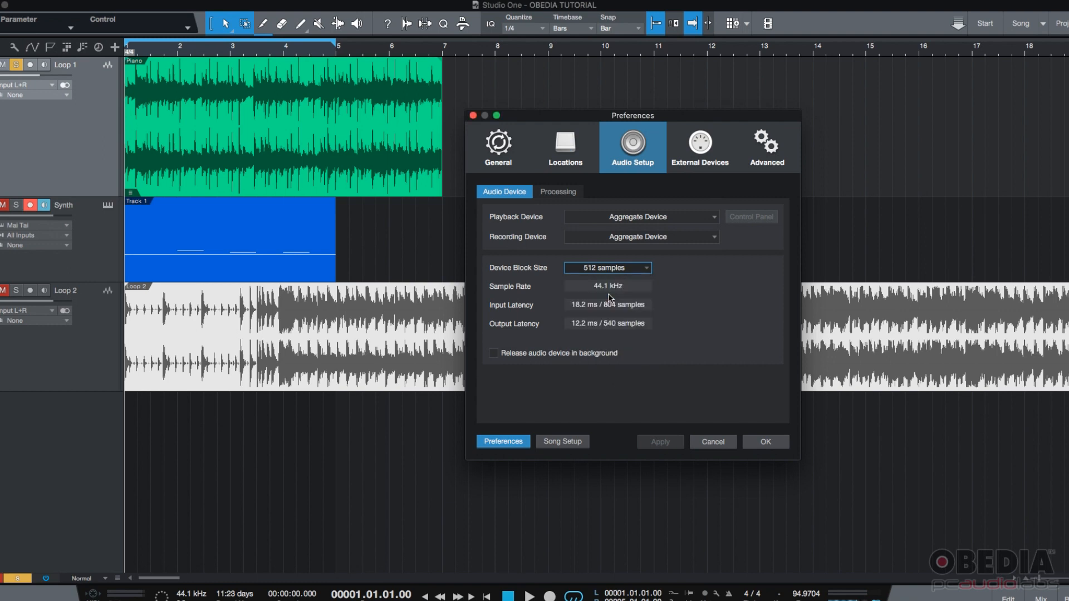
click(606, 268)
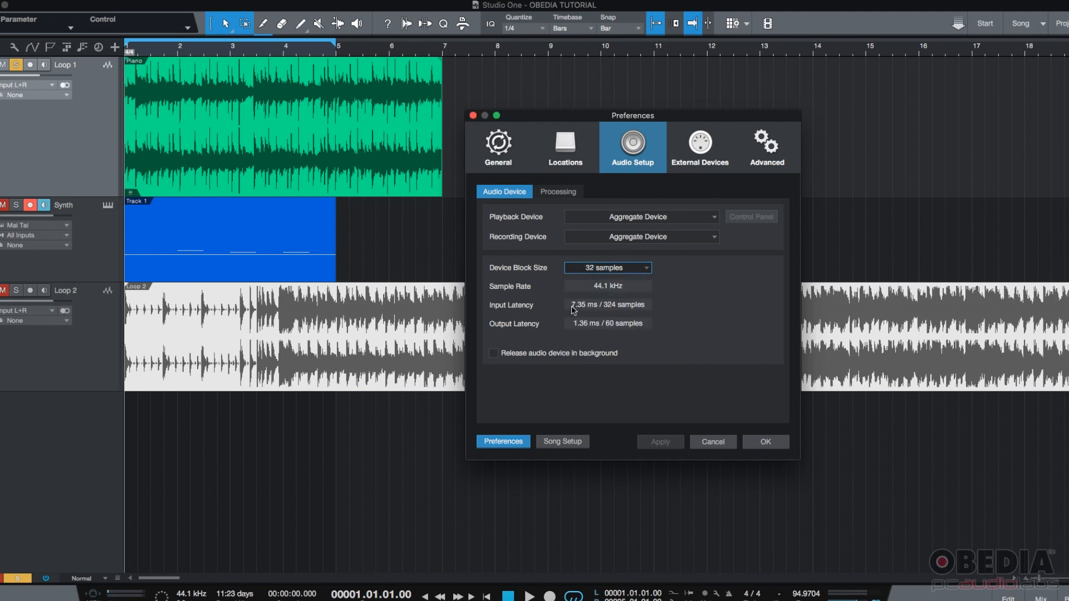
mouse_move(582, 332)
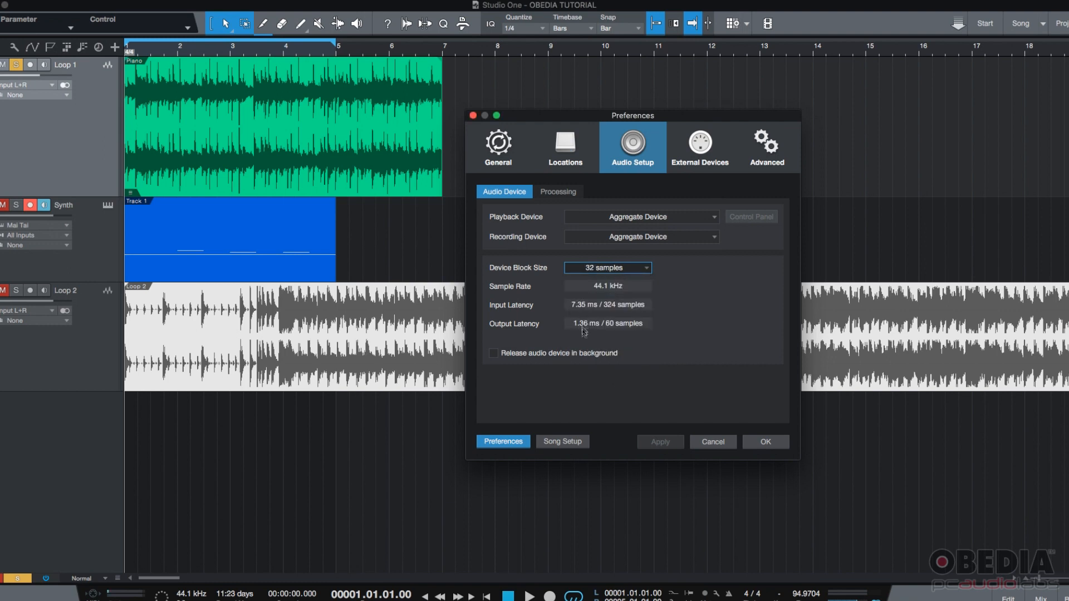
mouse_move(578, 311)
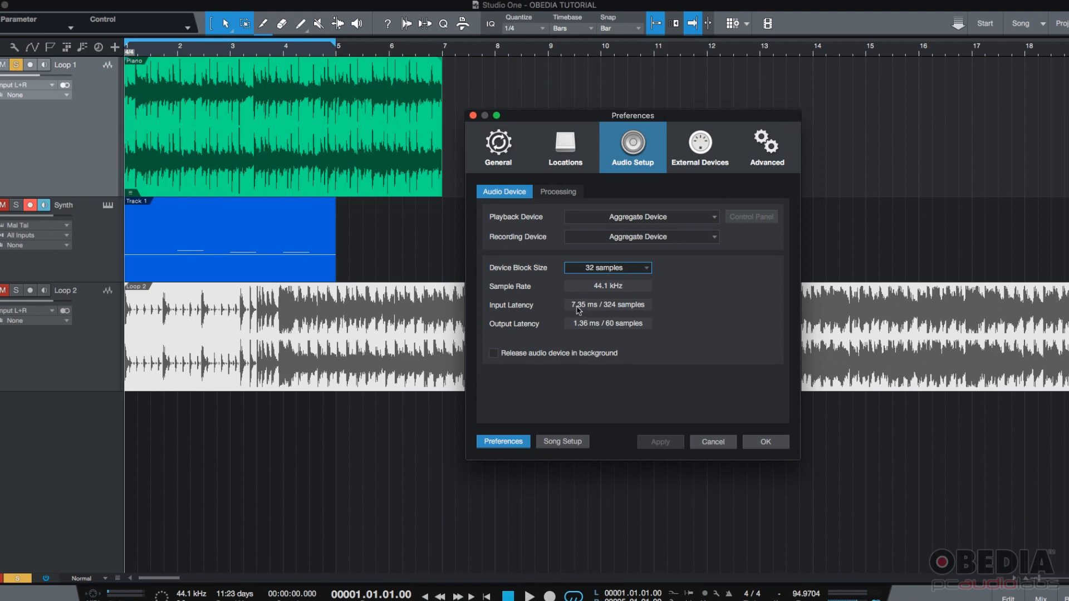
mouse_move(580, 330)
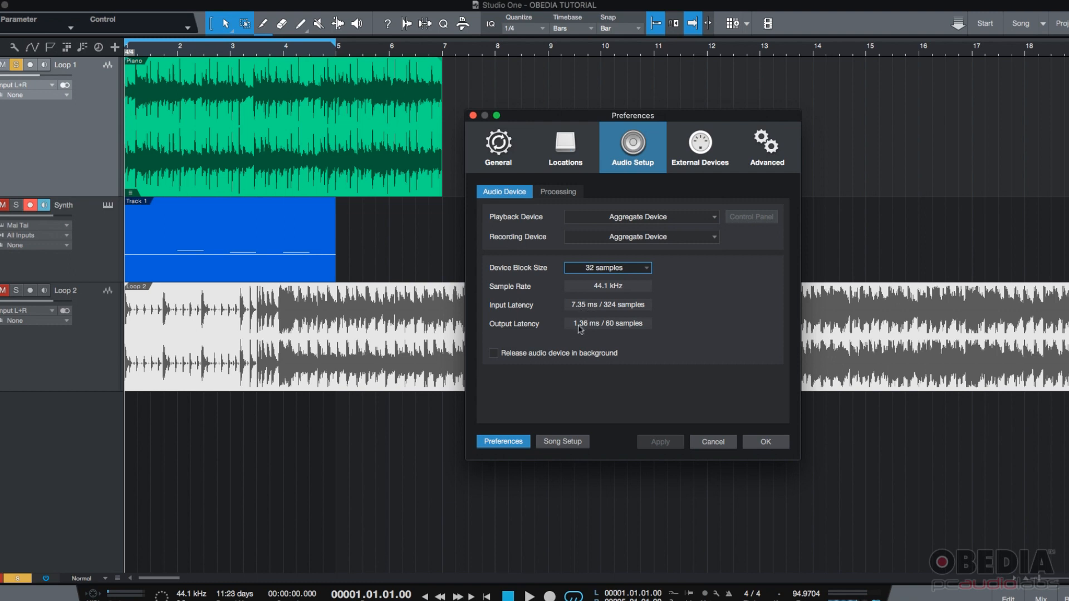
mouse_move(592, 332)
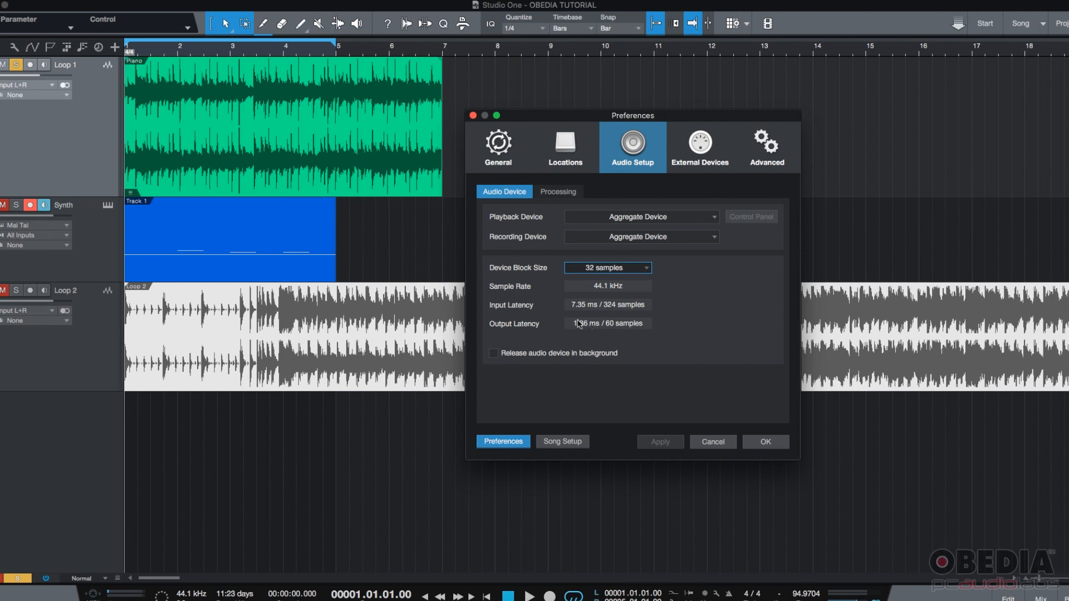
mouse_move(574, 310)
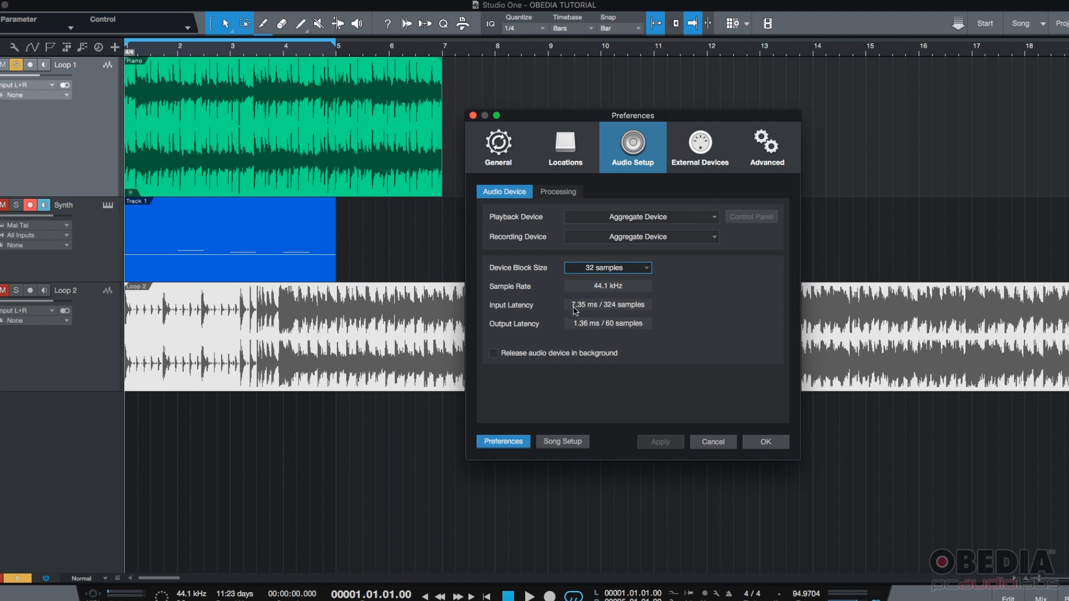
Step: Try a 2048-sample block size, then restore 512 samples showing 18.2 ms in and 12.2 ms out
click(606, 268)
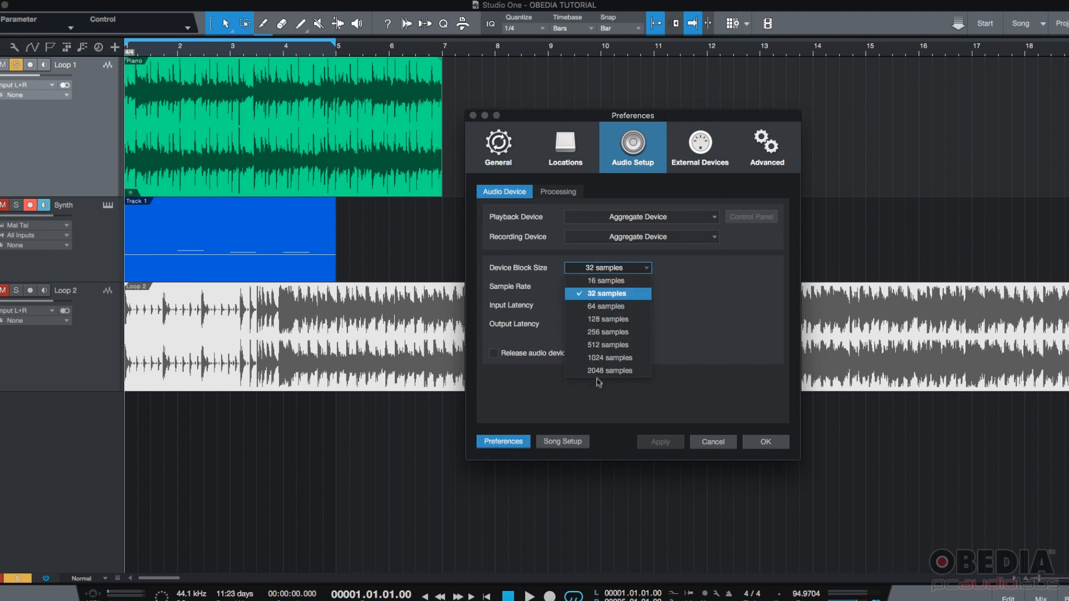
click(609, 369)
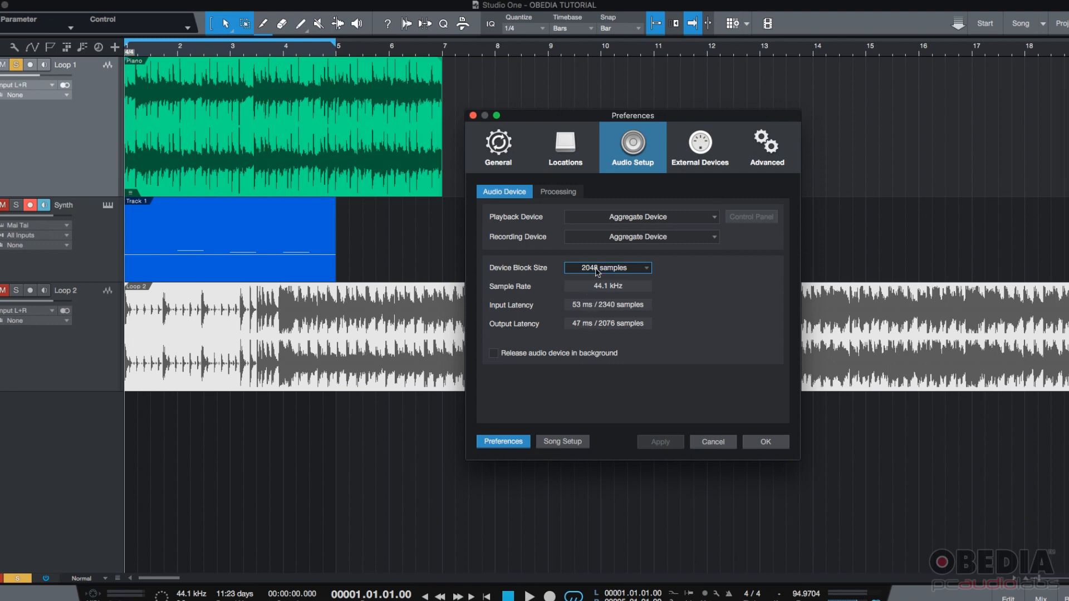
click(605, 267)
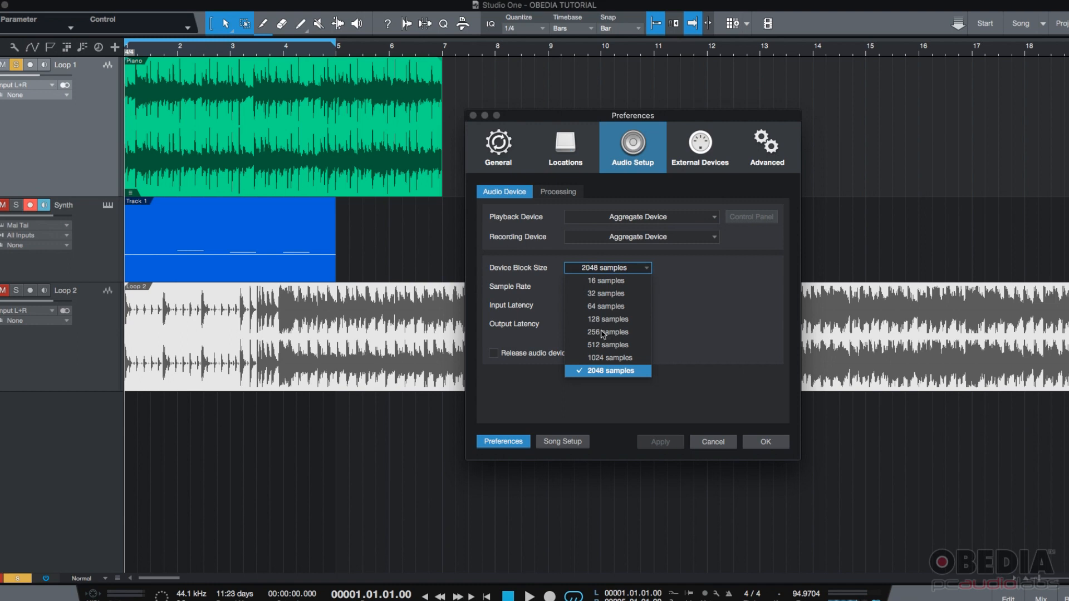
click(606, 346)
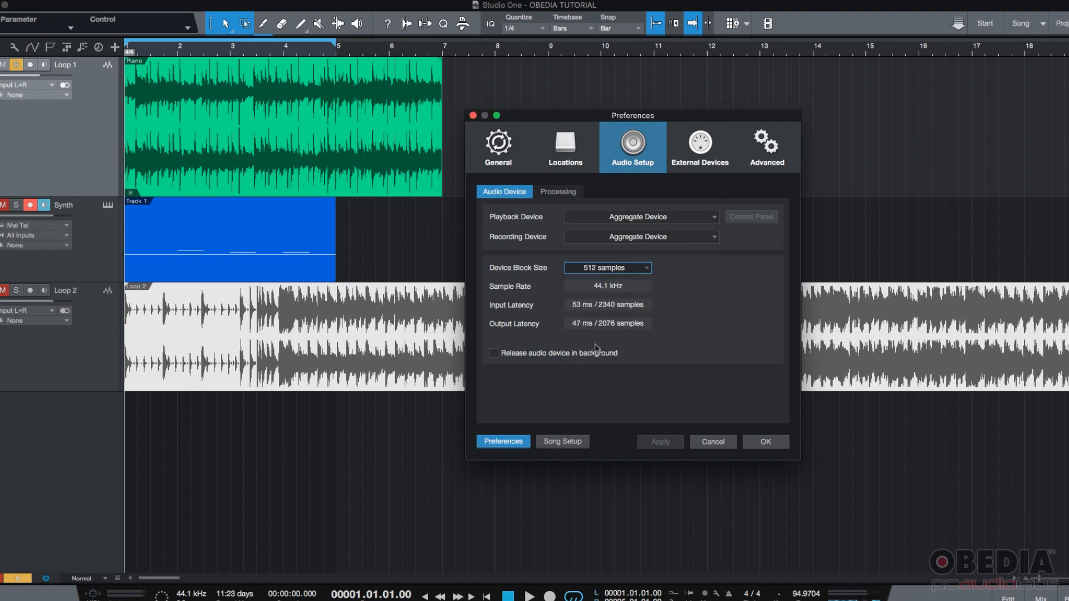
click(606, 267)
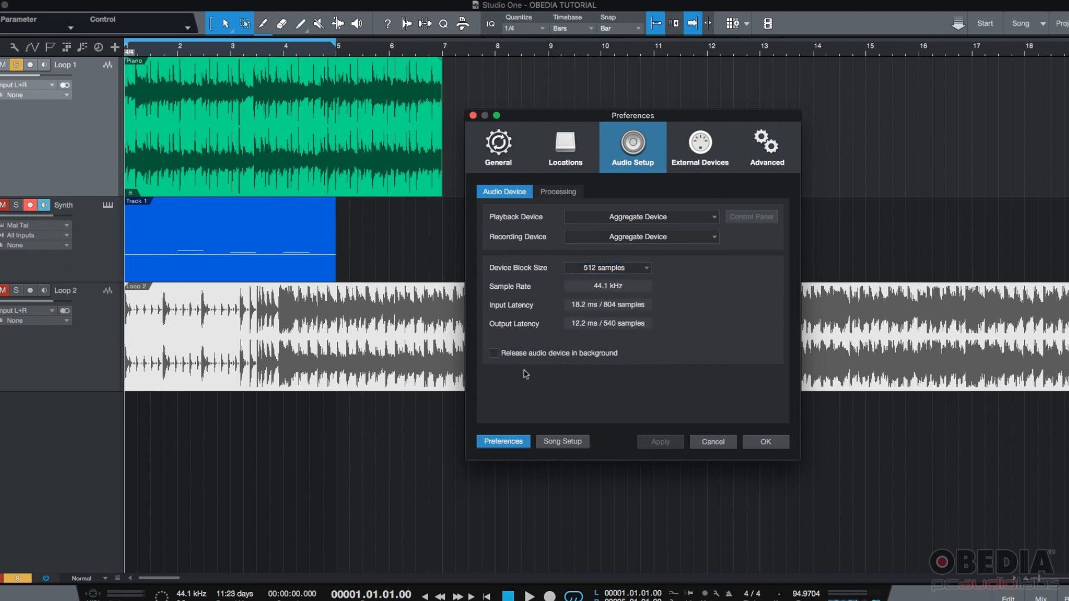
mouse_move(612, 359)
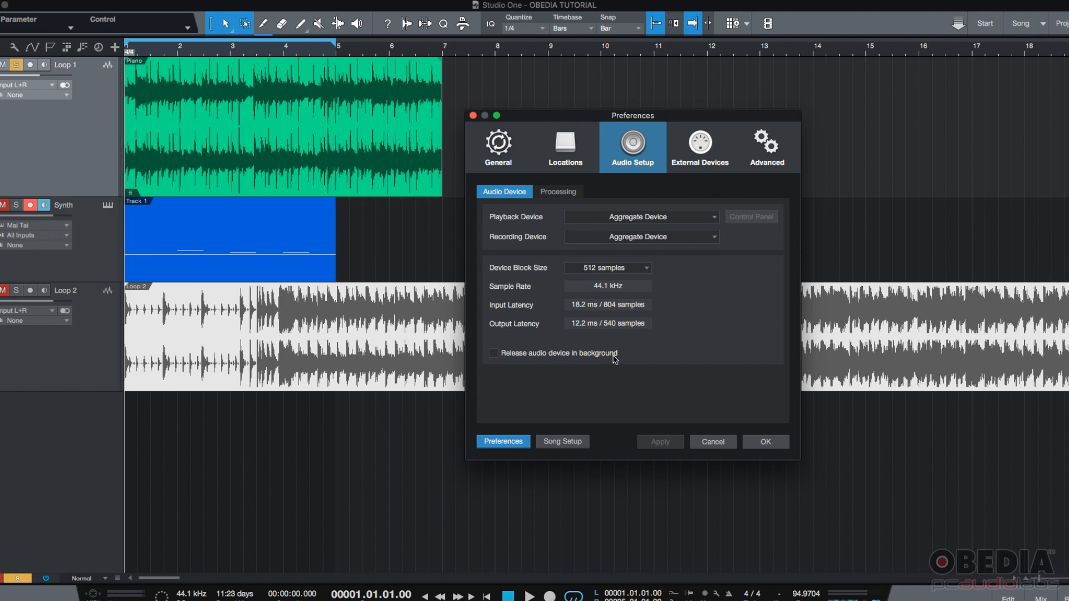
mouse_move(550, 366)
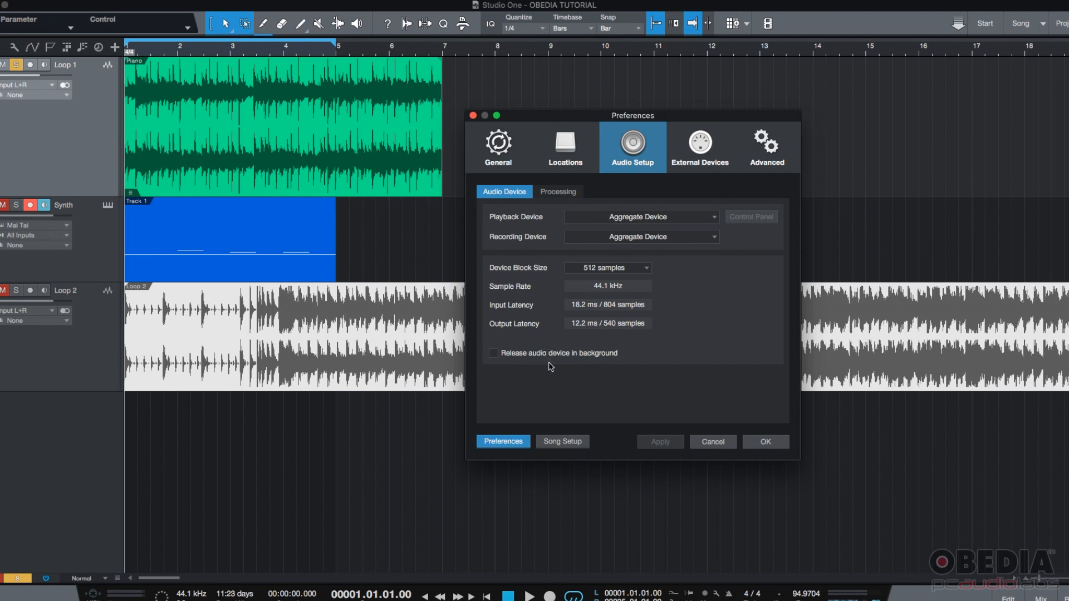
mouse_move(513, 360)
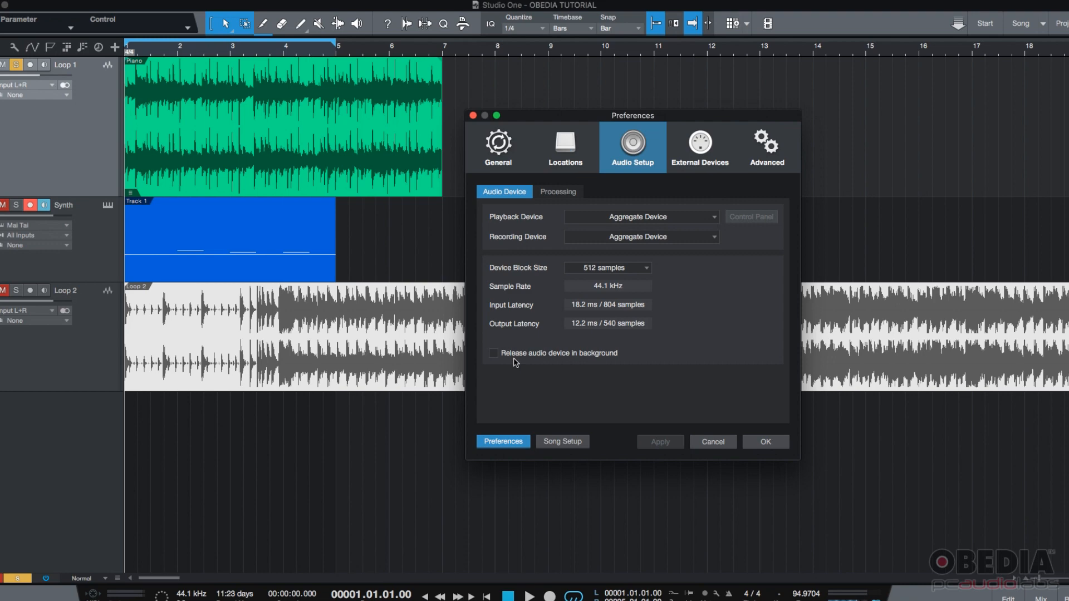
mouse_move(493, 362)
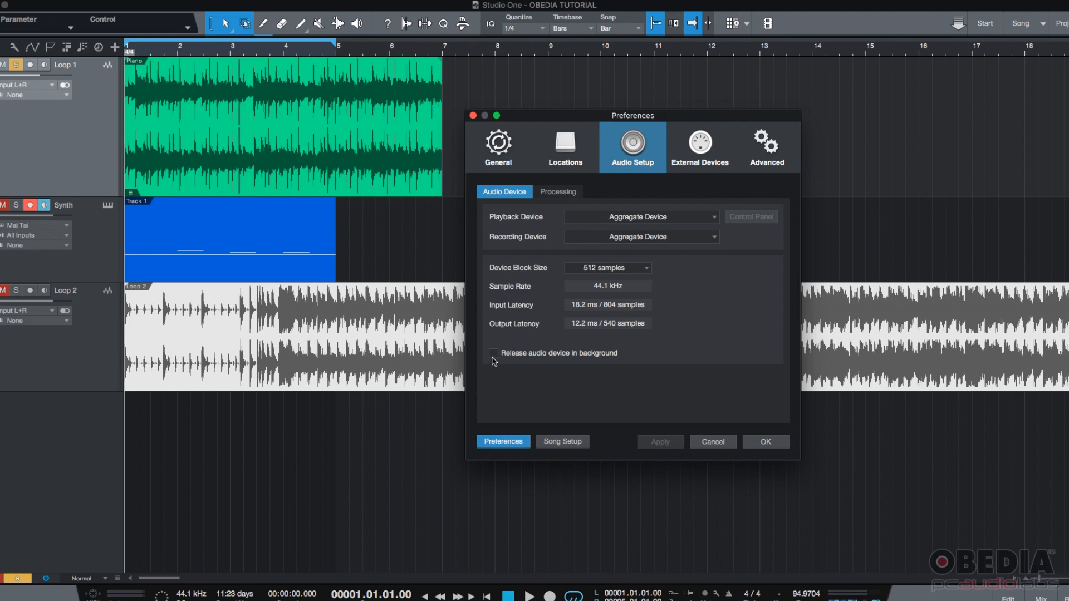
mouse_move(537, 224)
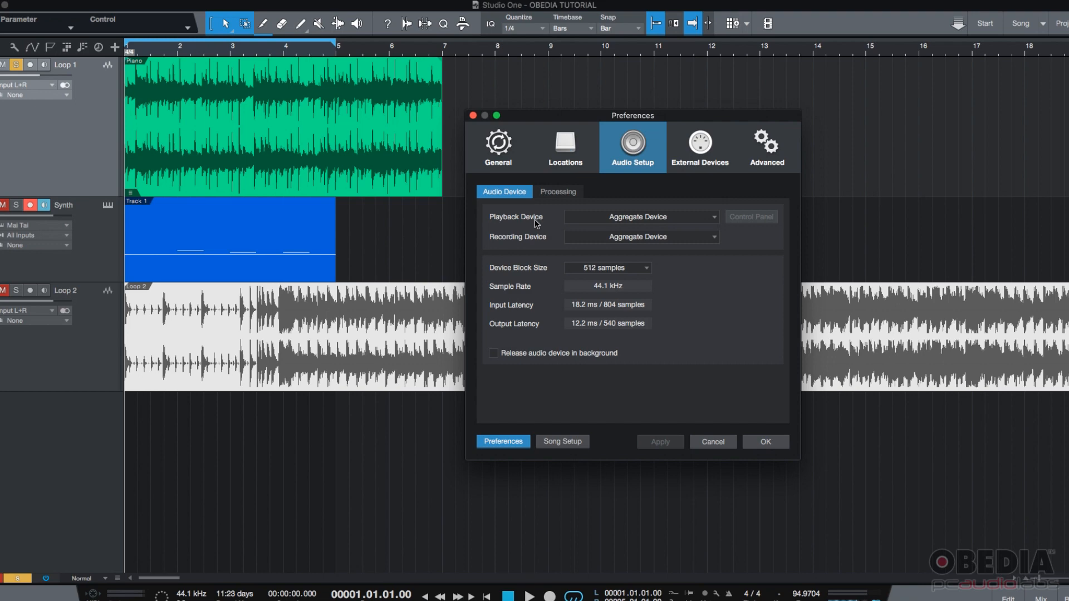
mouse_move(547, 151)
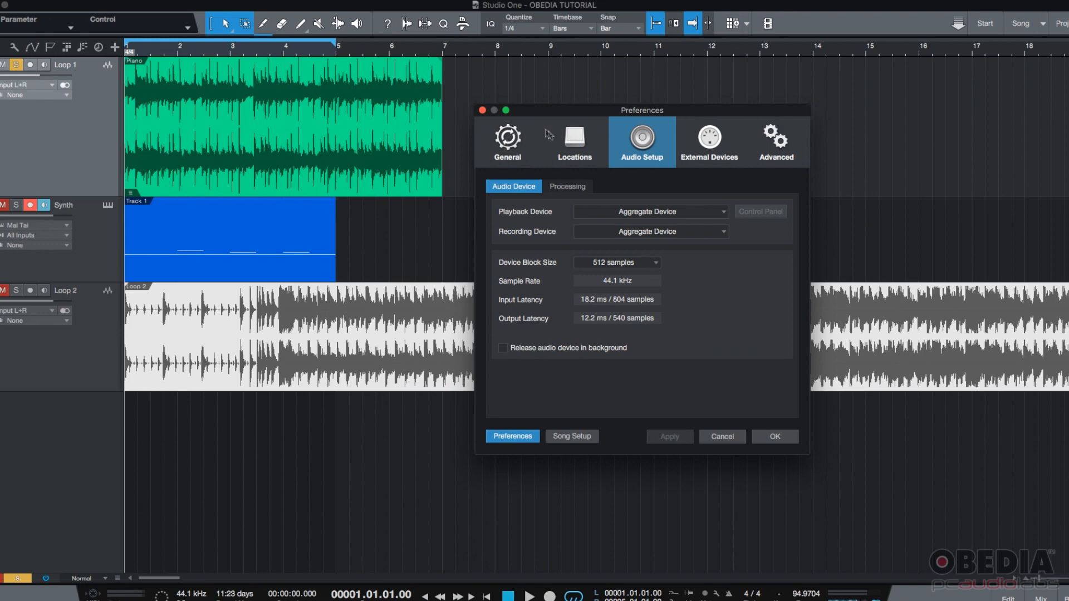
mouse_move(542, 145)
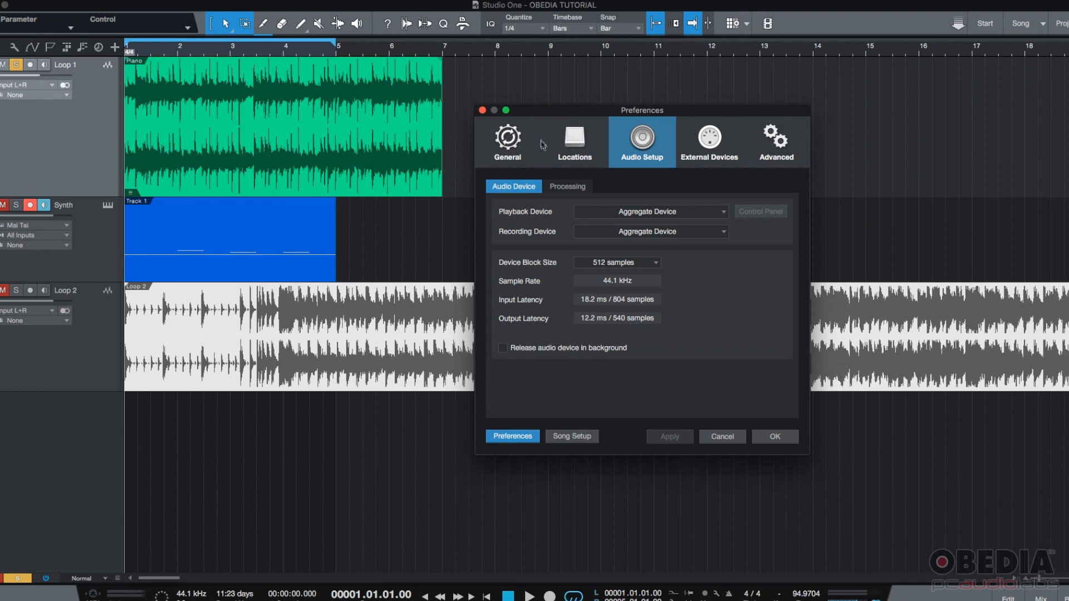
mouse_move(566, 190)
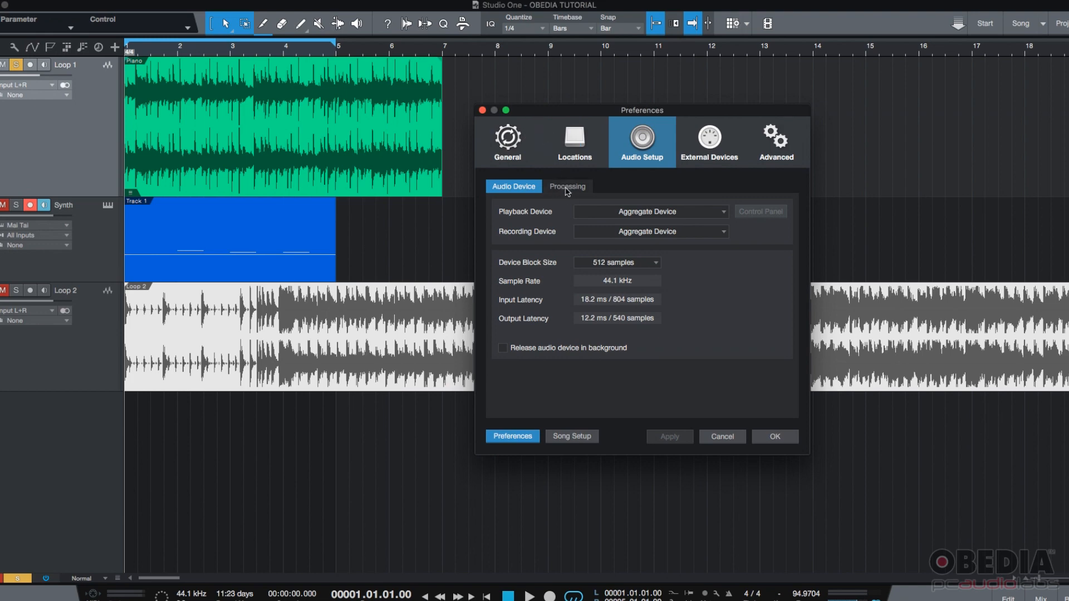
Step: Review the Processing dropout protection levels, Minimum through Maximum, keeping Minimum
click(567, 186)
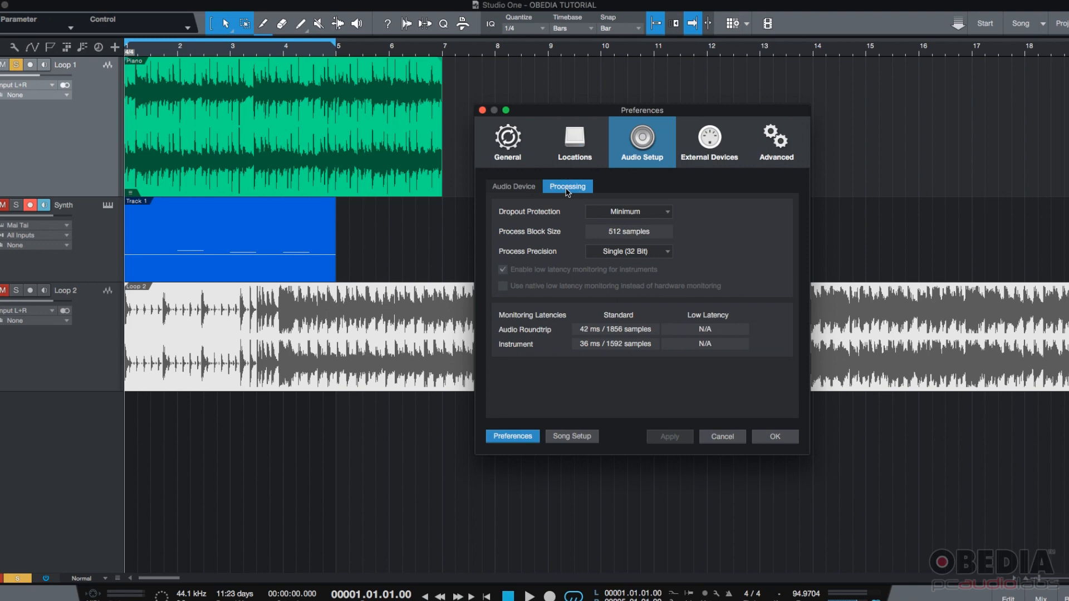
mouse_move(503, 220)
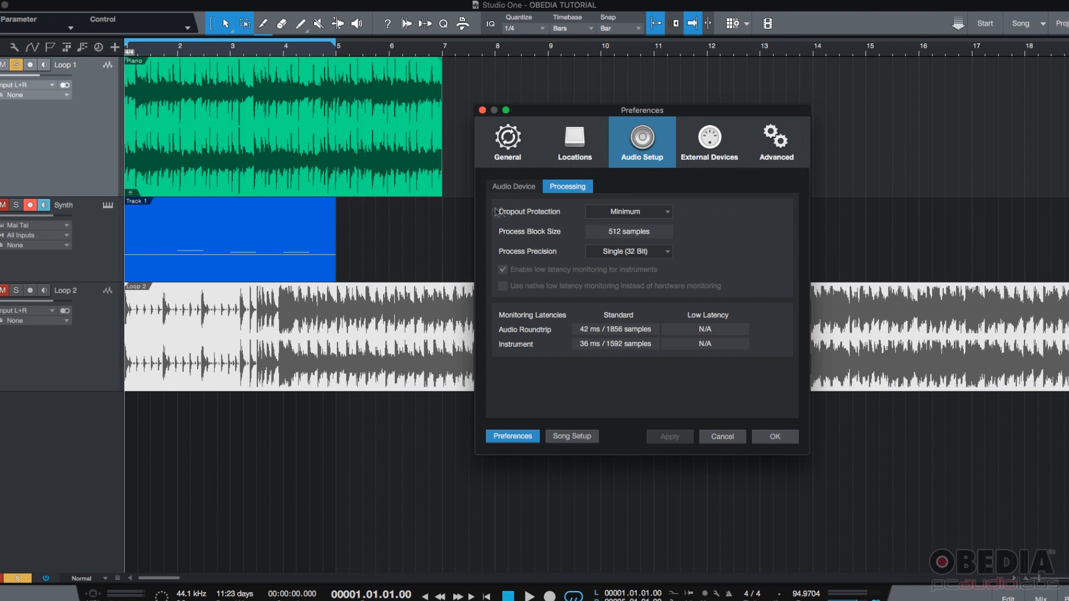
mouse_move(566, 214)
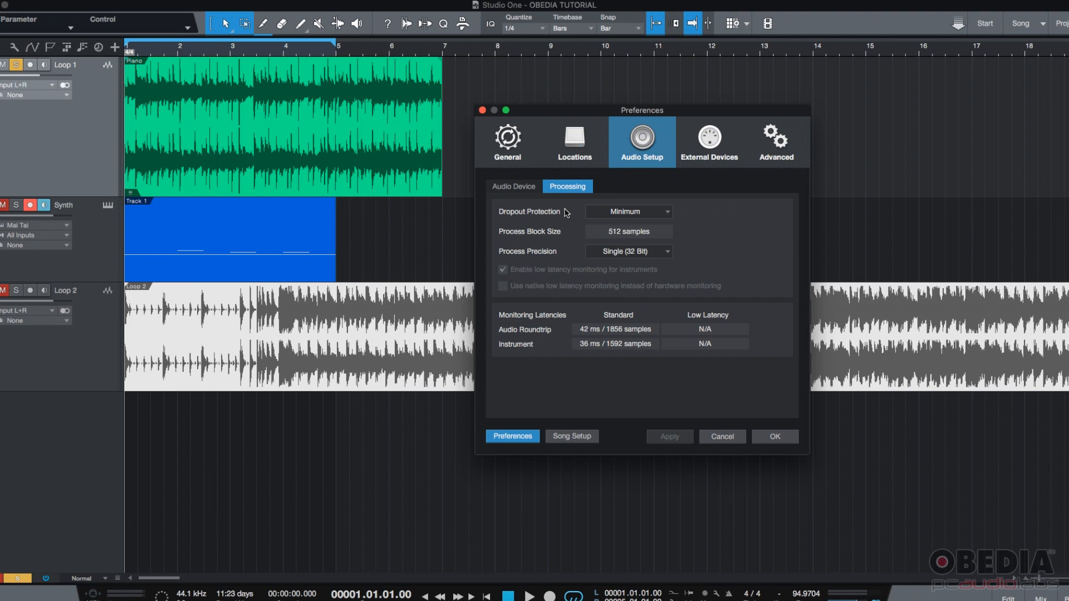
click(627, 211)
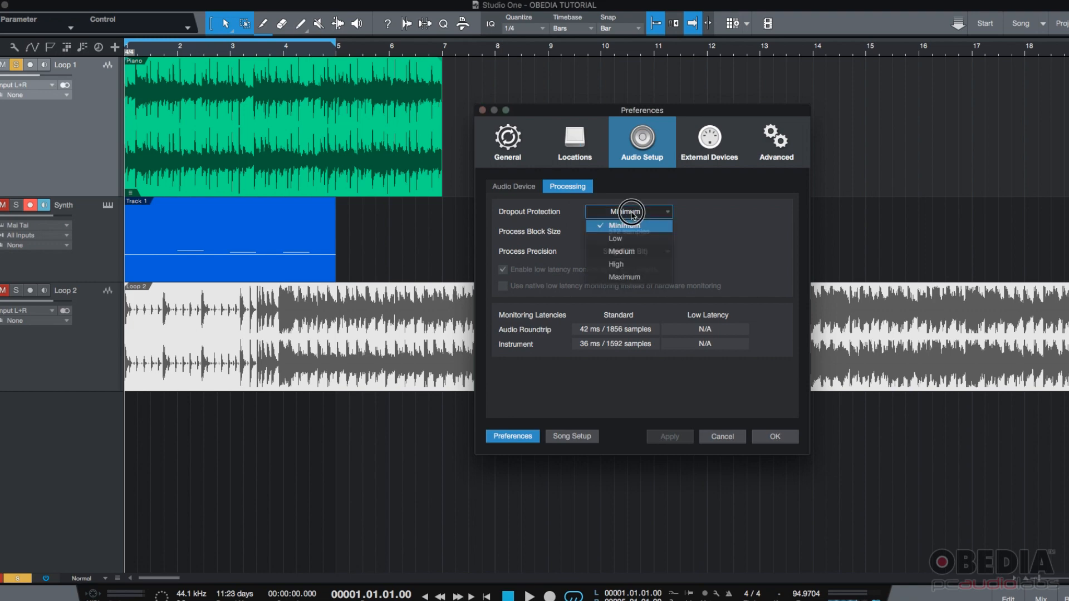
click(626, 226)
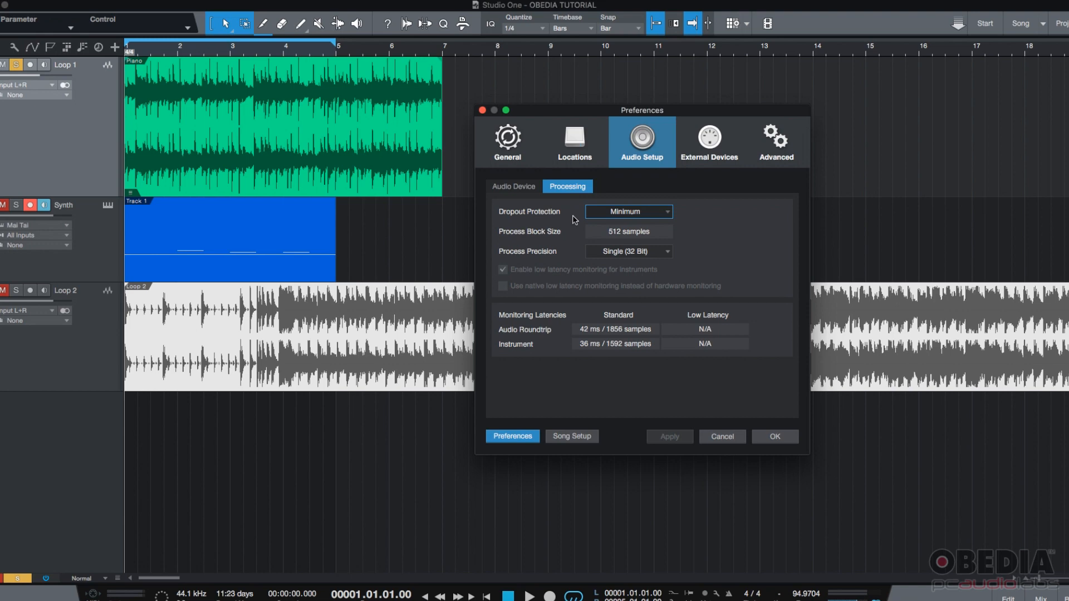
mouse_move(606, 219)
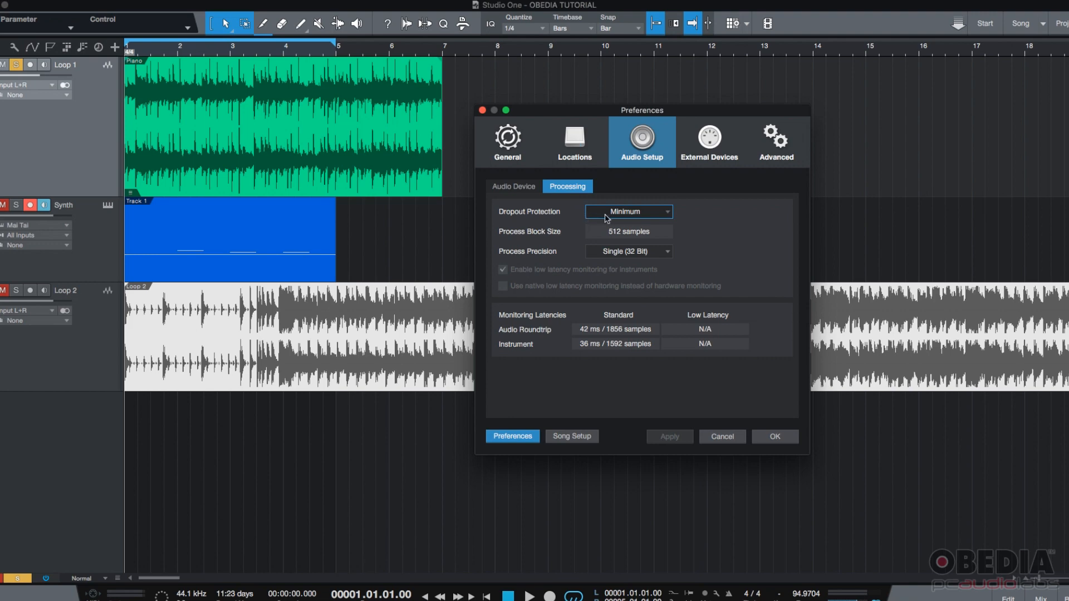
click(627, 212)
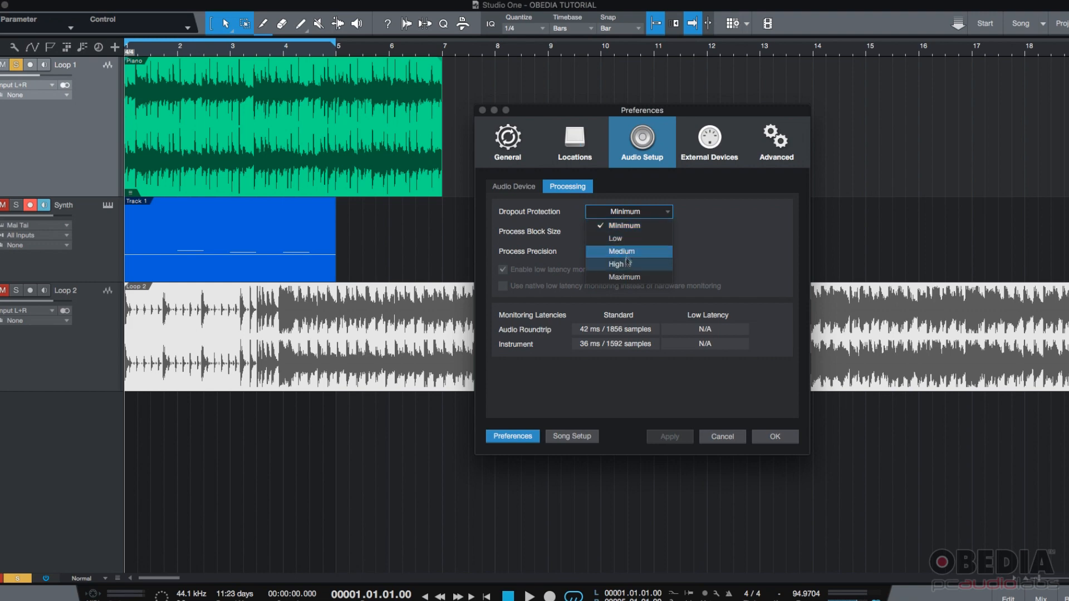
mouse_move(639, 229)
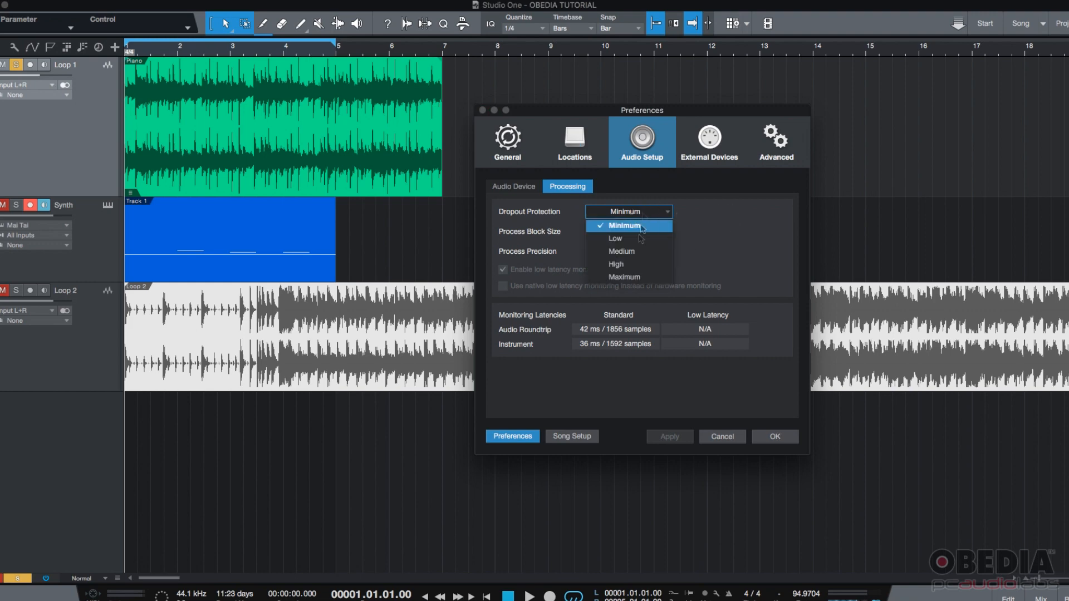
mouse_move(625, 277)
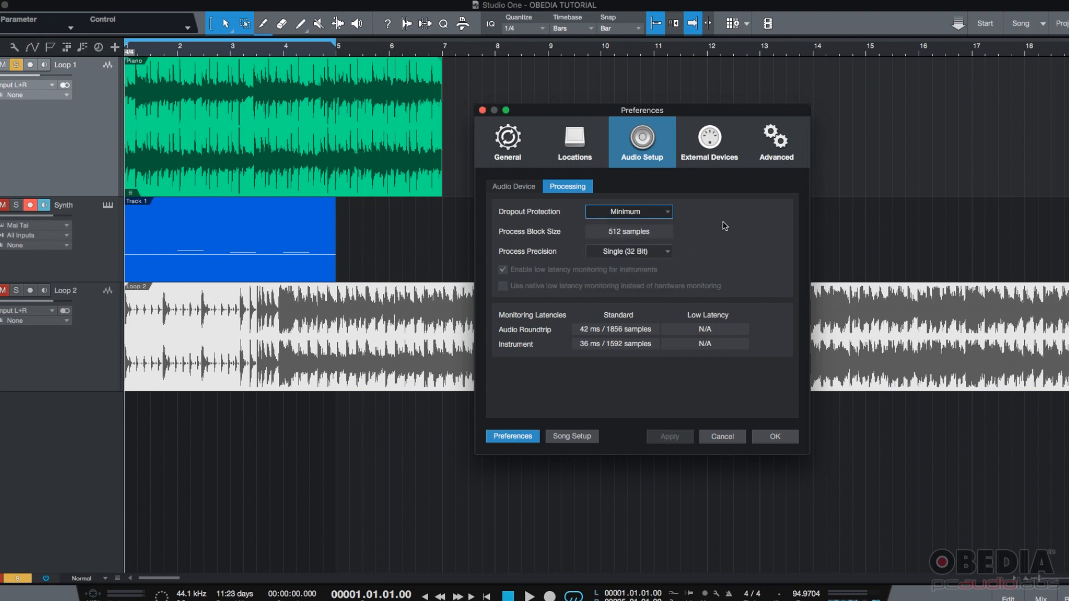
mouse_move(570, 219)
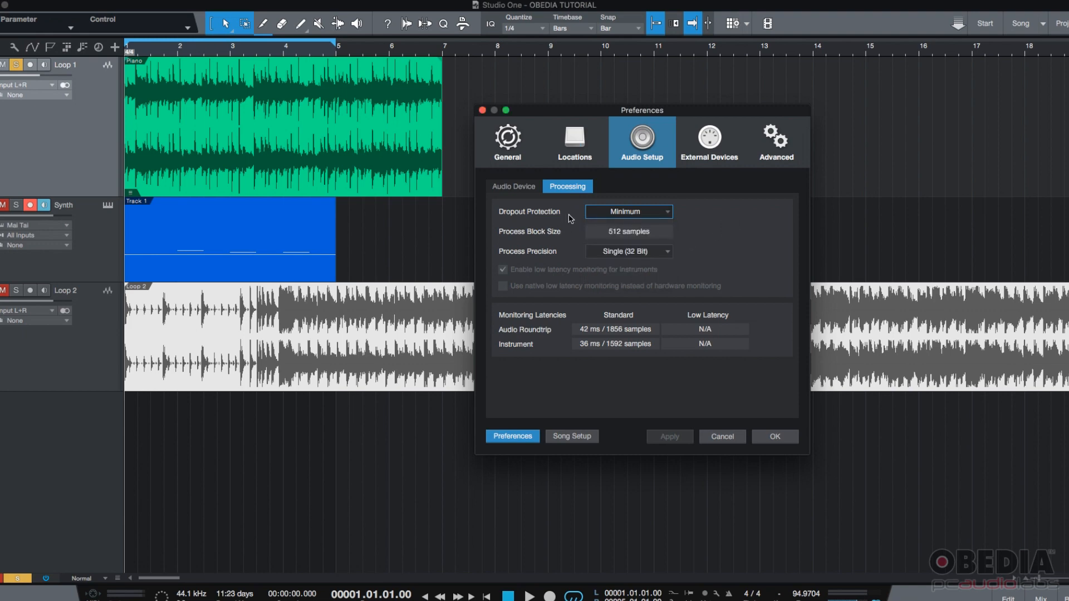
mouse_move(611, 218)
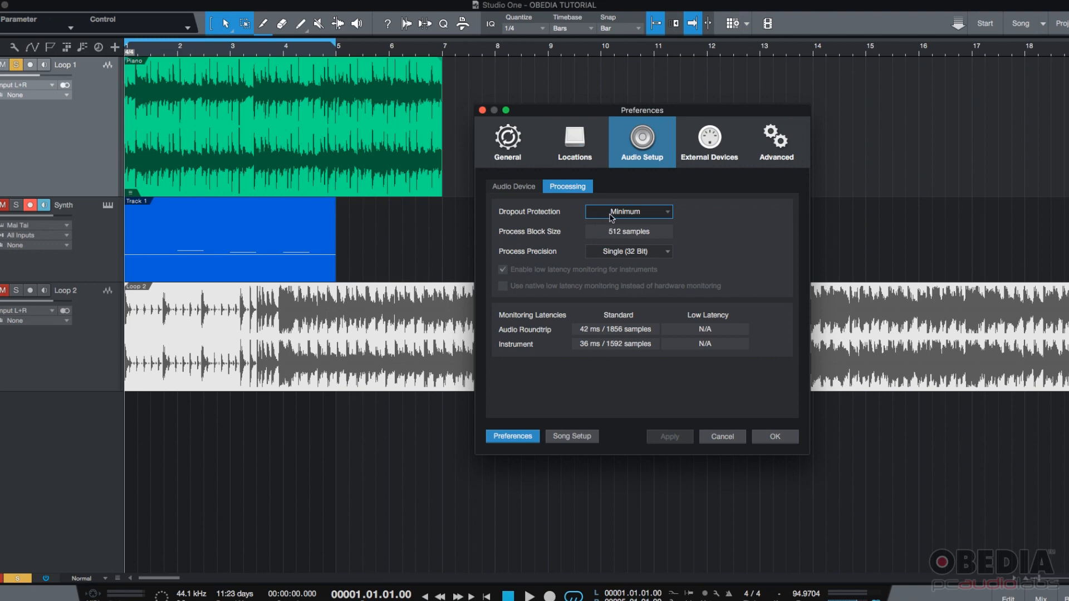
mouse_move(559, 202)
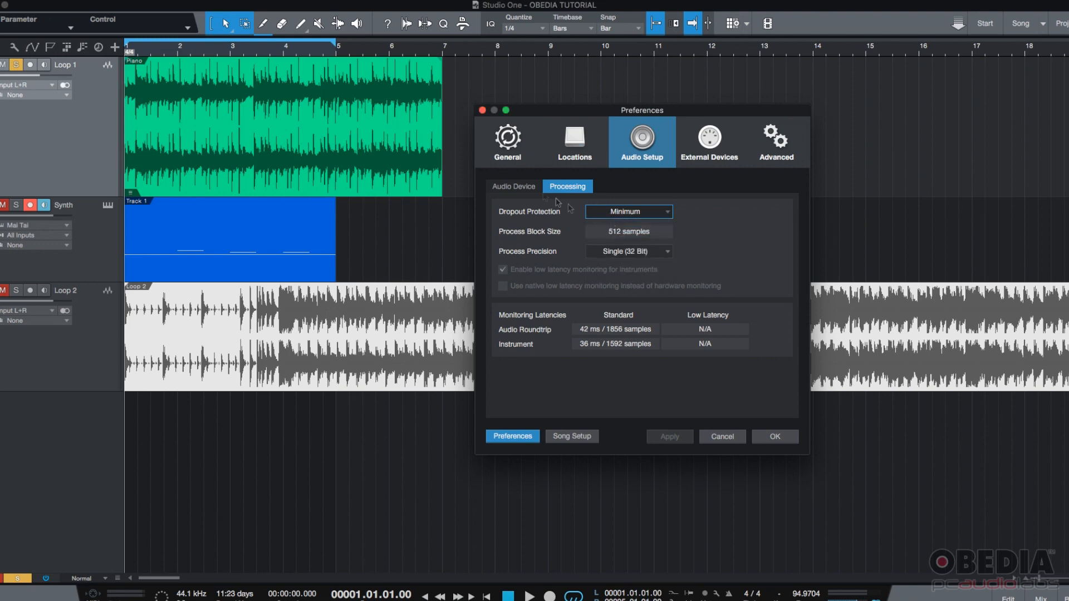
mouse_move(524, 190)
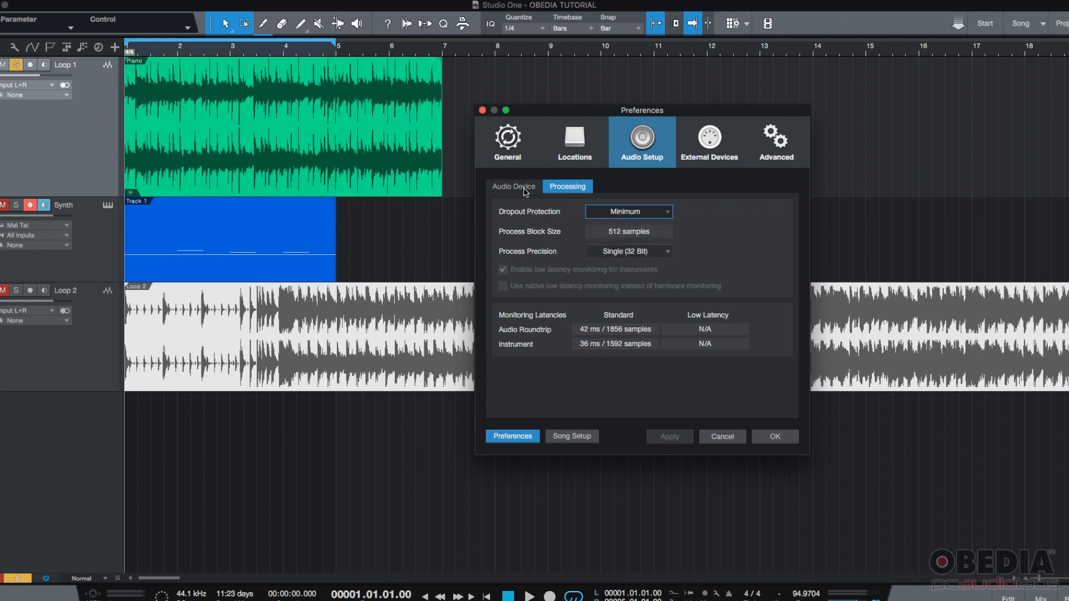
Step: Return to the Audio Device settings with the 512-sample block size
click(512, 186)
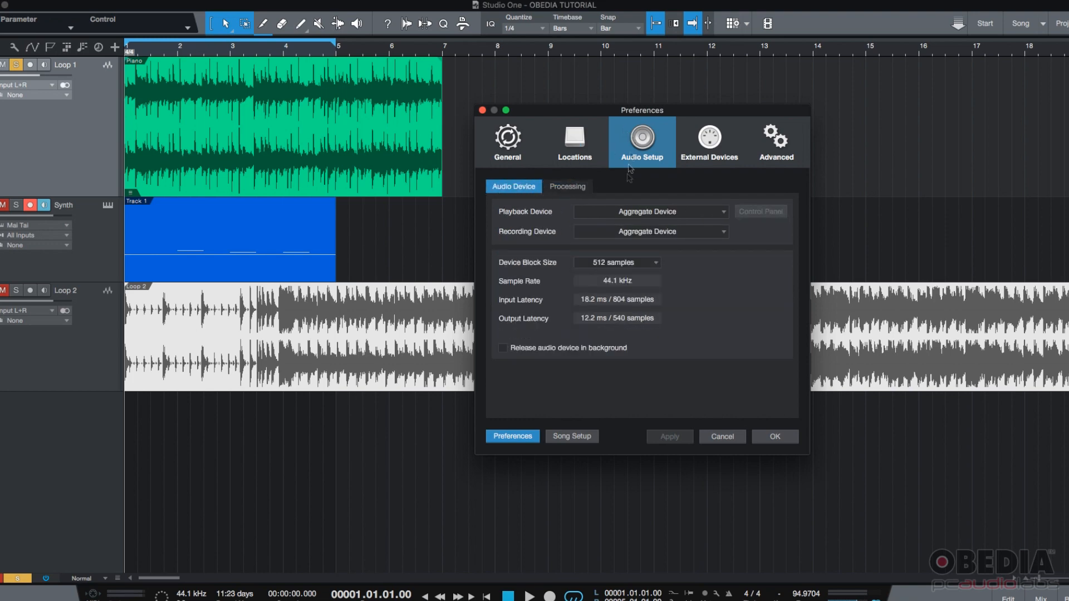
mouse_move(592, 214)
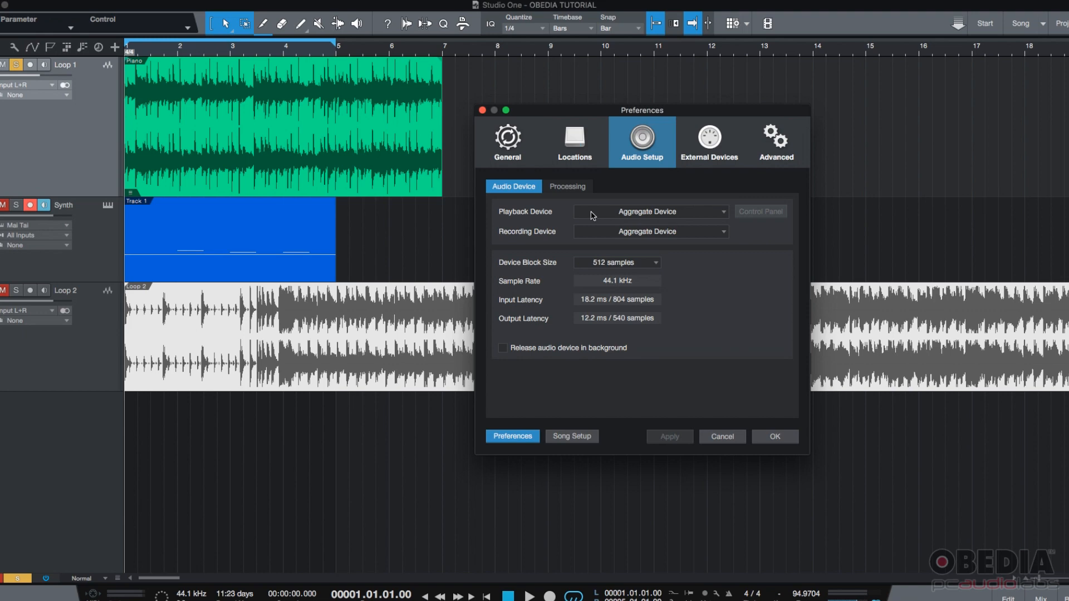
mouse_move(560, 211)
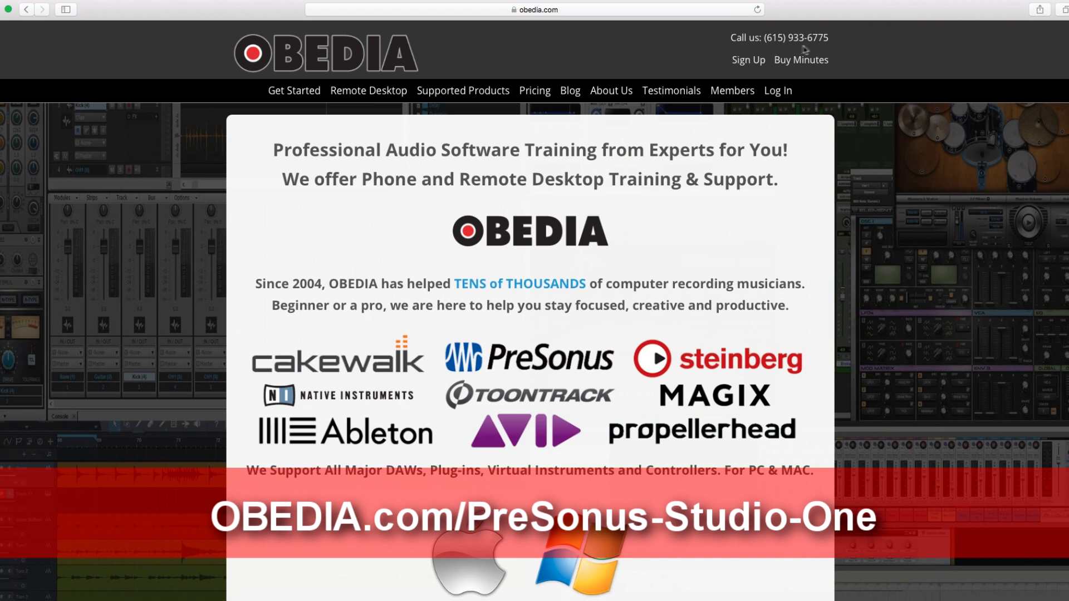
mouse_move(823, 50)
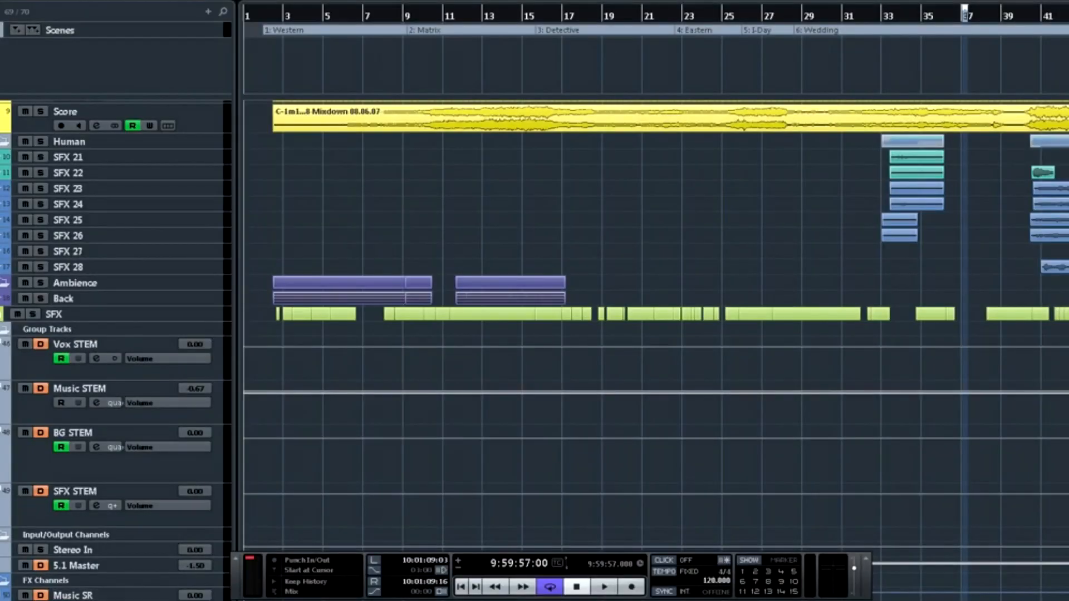
Step: Scroll the Cubase track list to show the Music SR and FX 2-REVerence channels
scroll(down, 3)
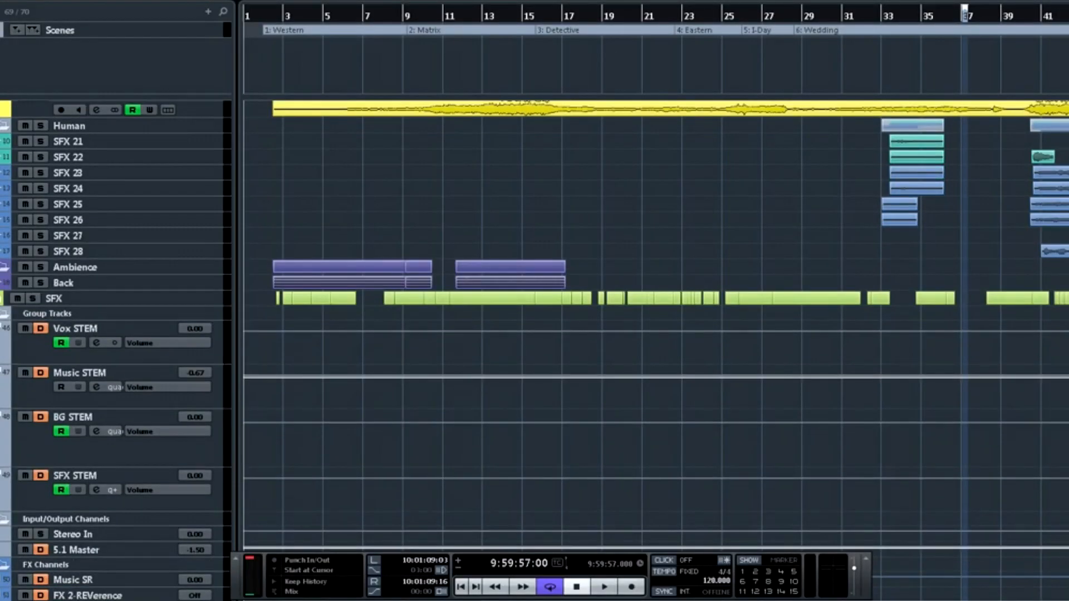